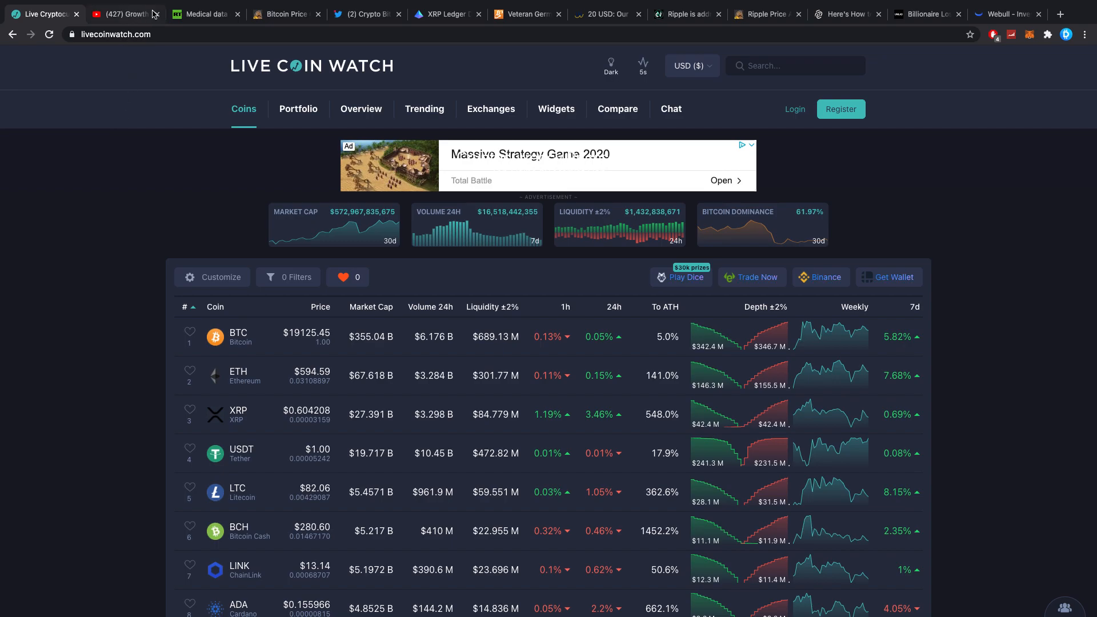
Step: Switch to the YouTube tab and scroll through the Growth Masters Academy Instagram-growth uploads
left_click(122, 13)
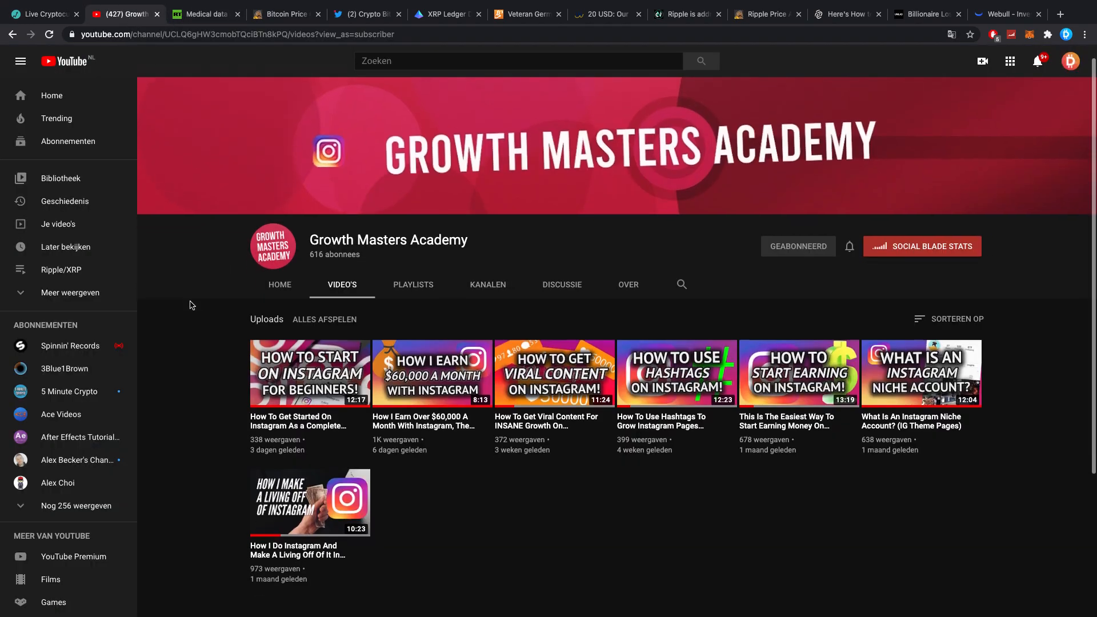
scroll("down", 3)
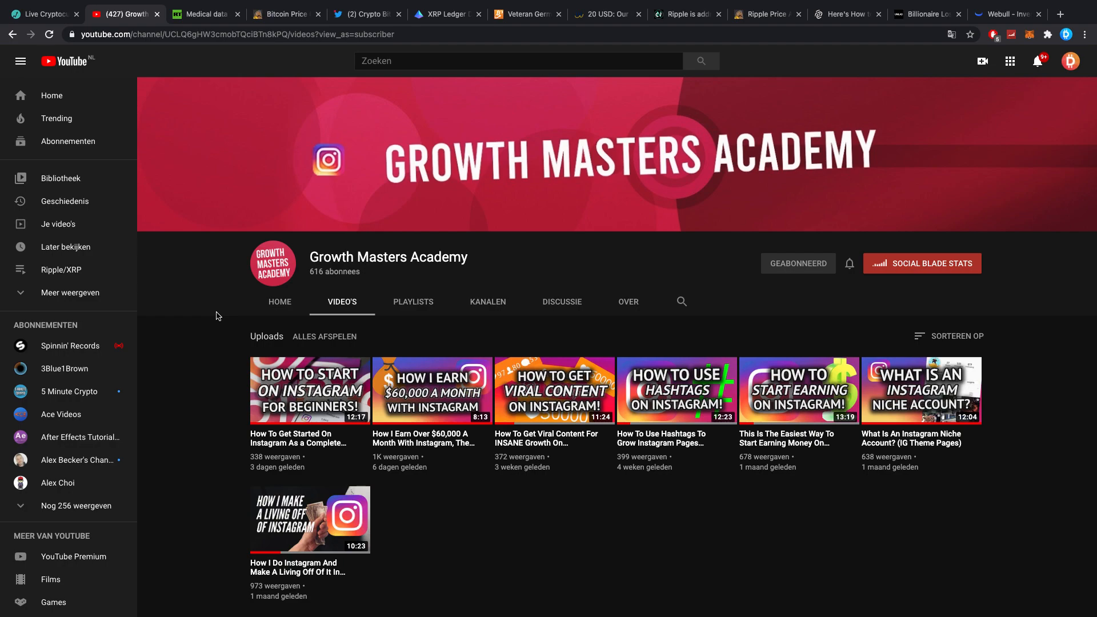
mouse_move(204, 240)
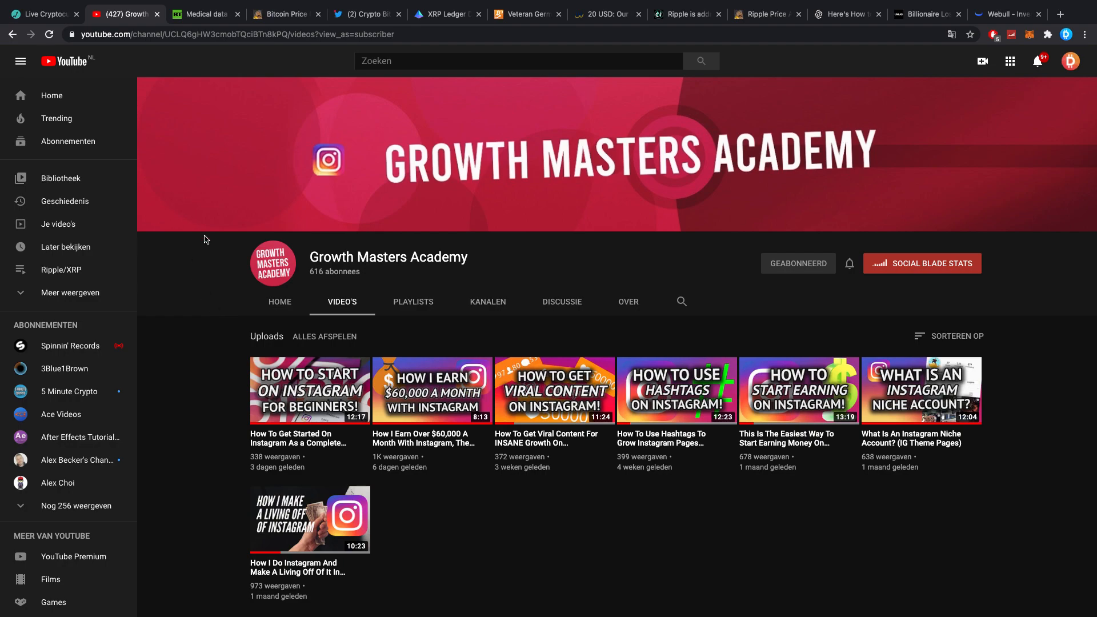
Step: Switch to the 'Medical data' tab showing the RT article on leaked Israeli officials' records
left_click(38, 14)
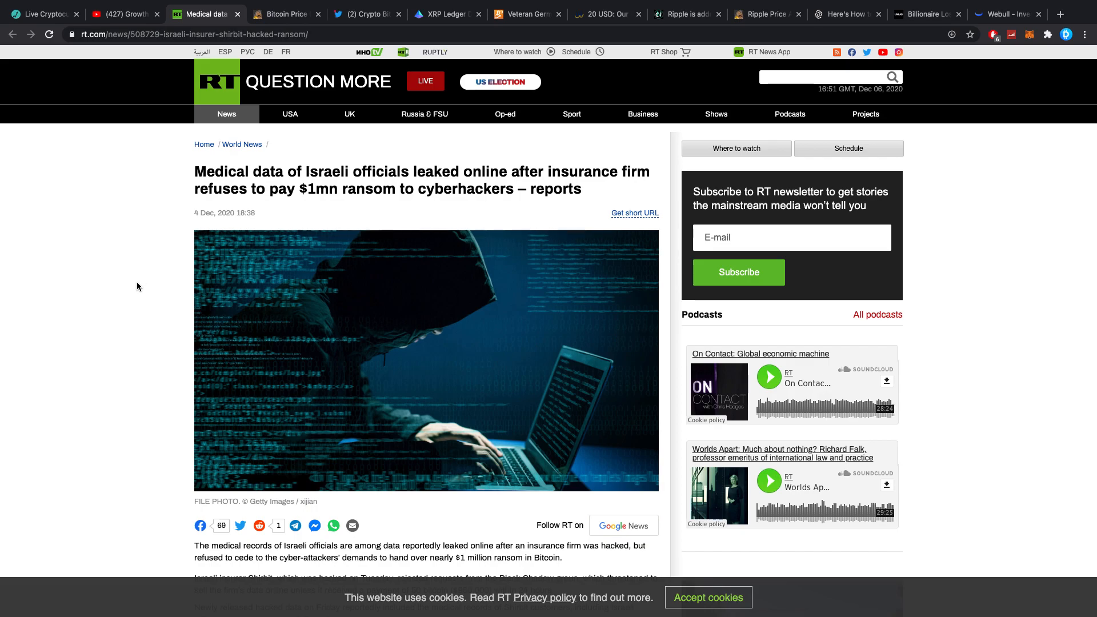
mouse_move(145, 259)
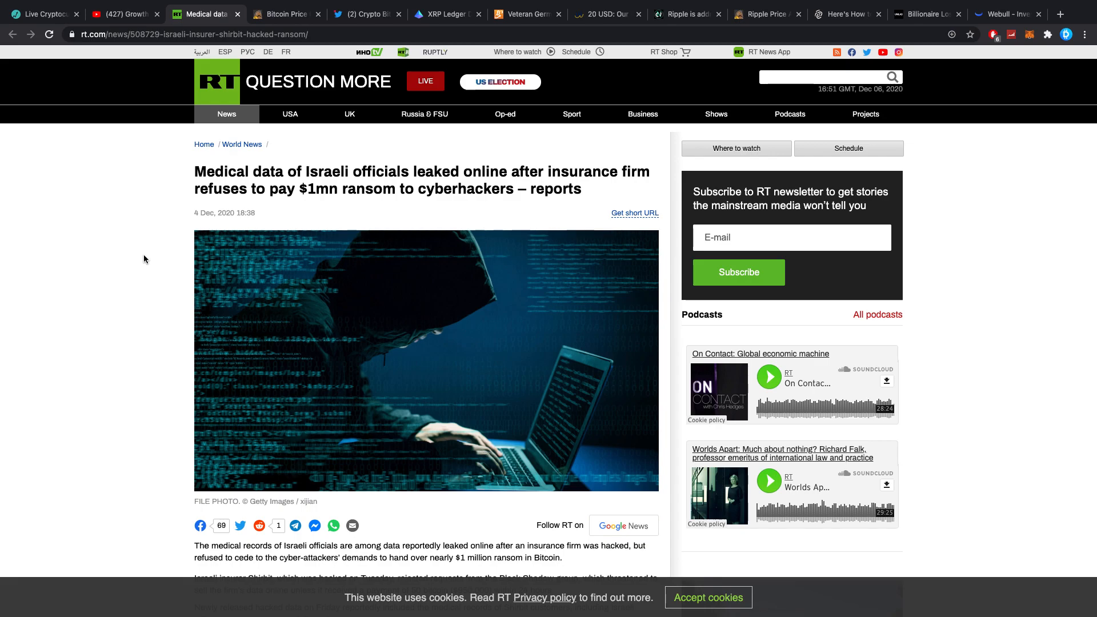
mouse_move(243, 179)
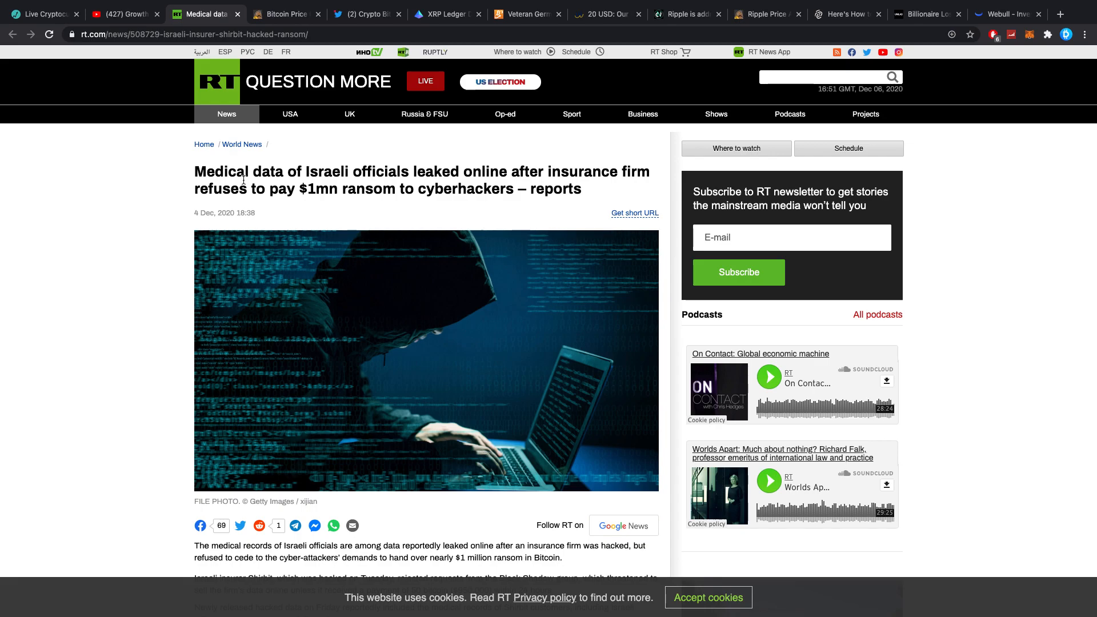
Step: Read through Dan Held's $288,000 bitcoin prediction interview on CryptoPotato, then return to the top
left_click(284, 14)
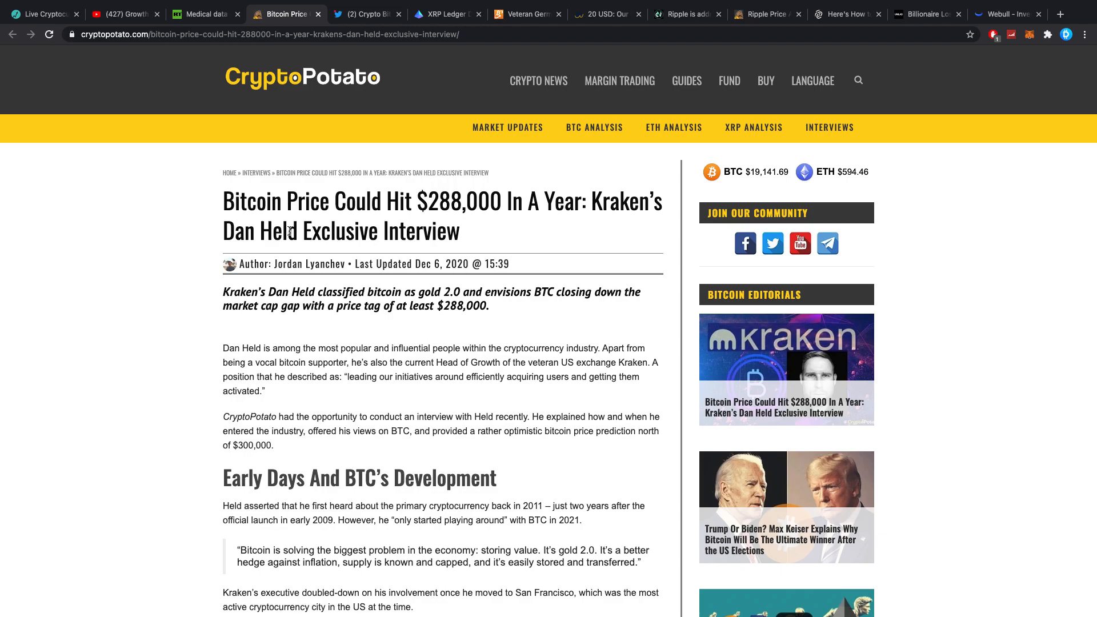
scroll("down", 3)
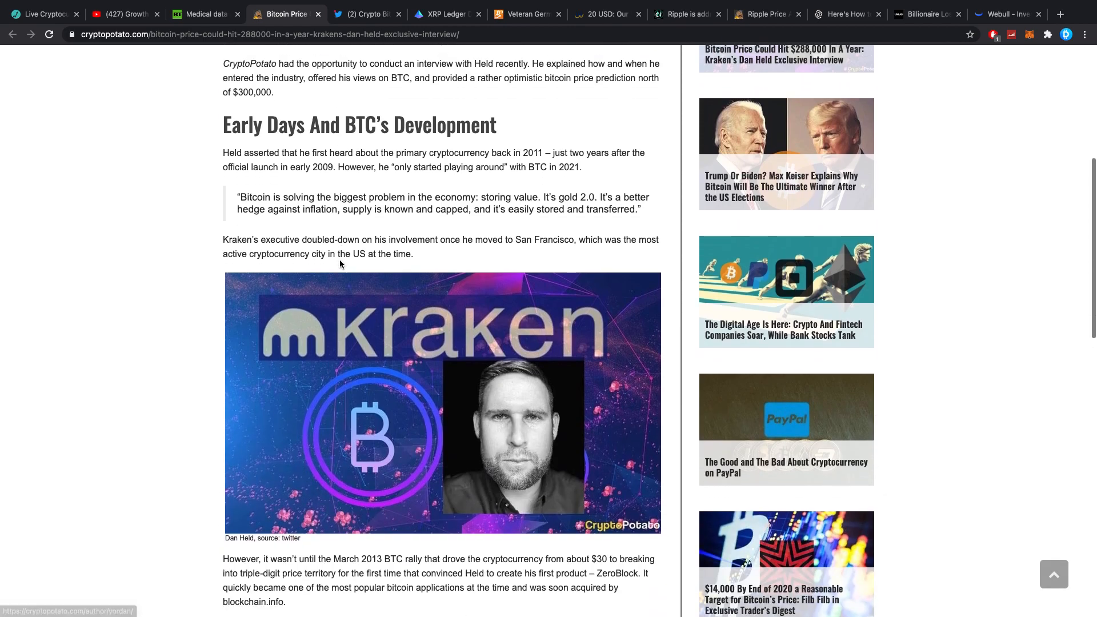
scroll("down", 3)
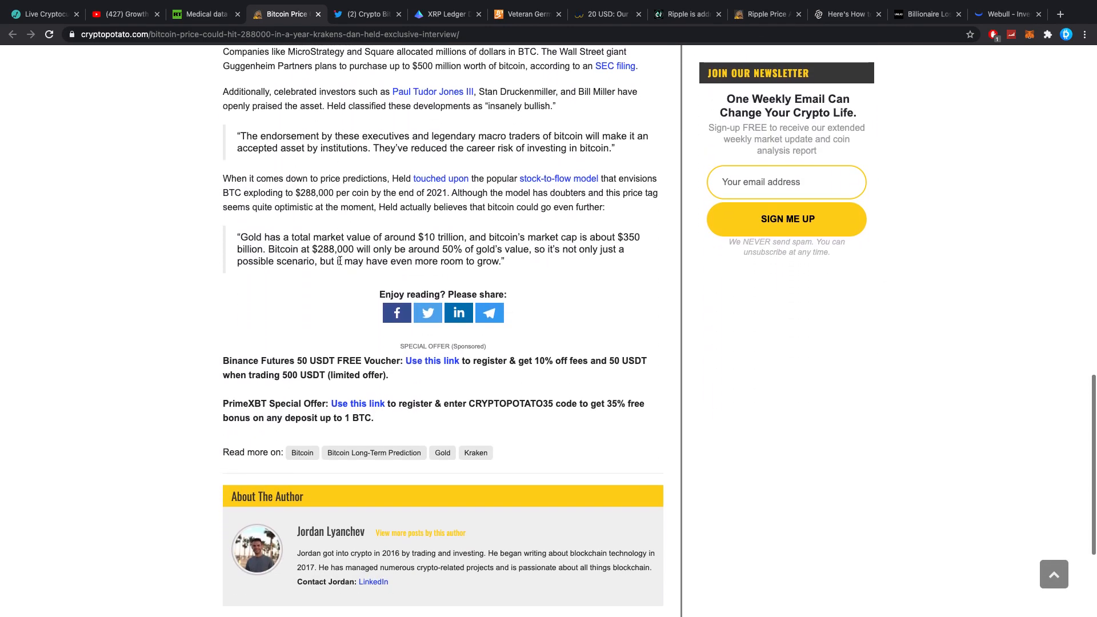
scroll("up", 3)
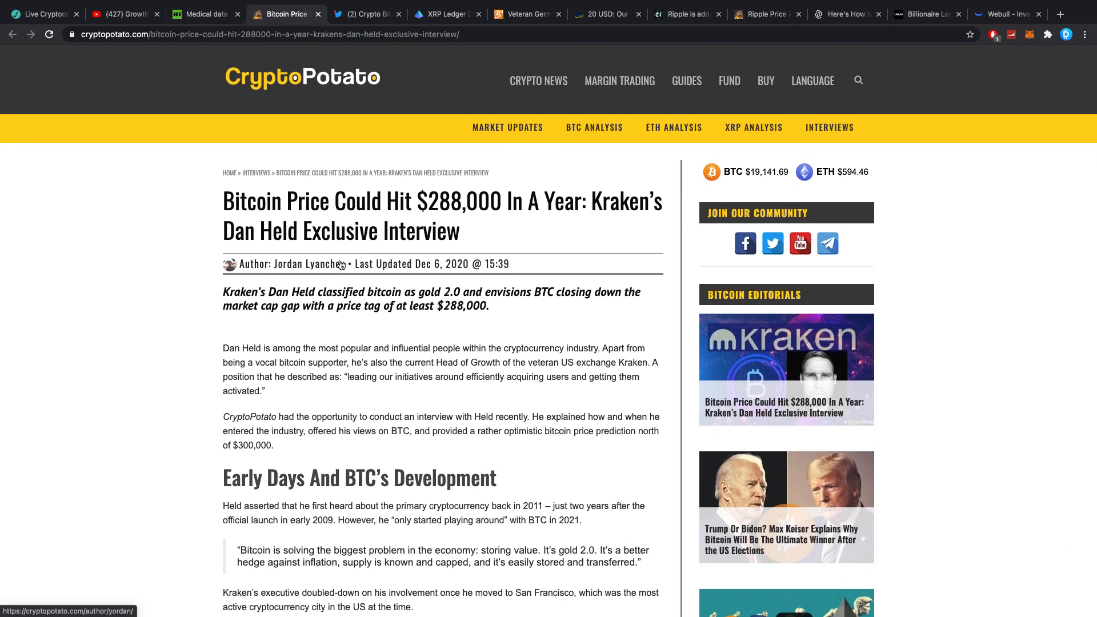
mouse_move(343, 256)
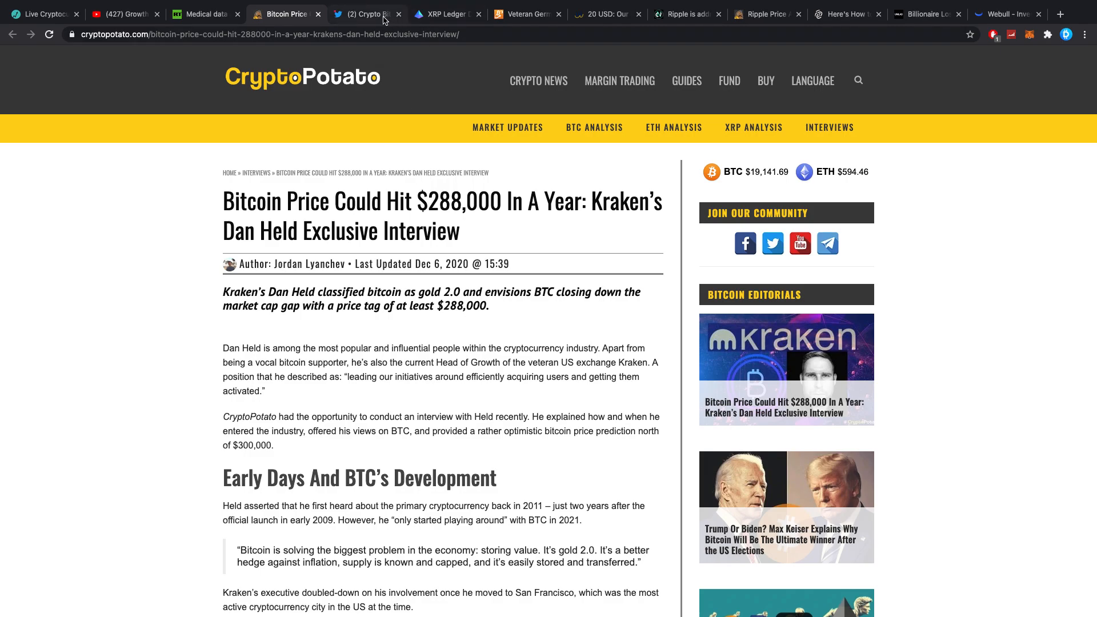
mouse_move(364, 13)
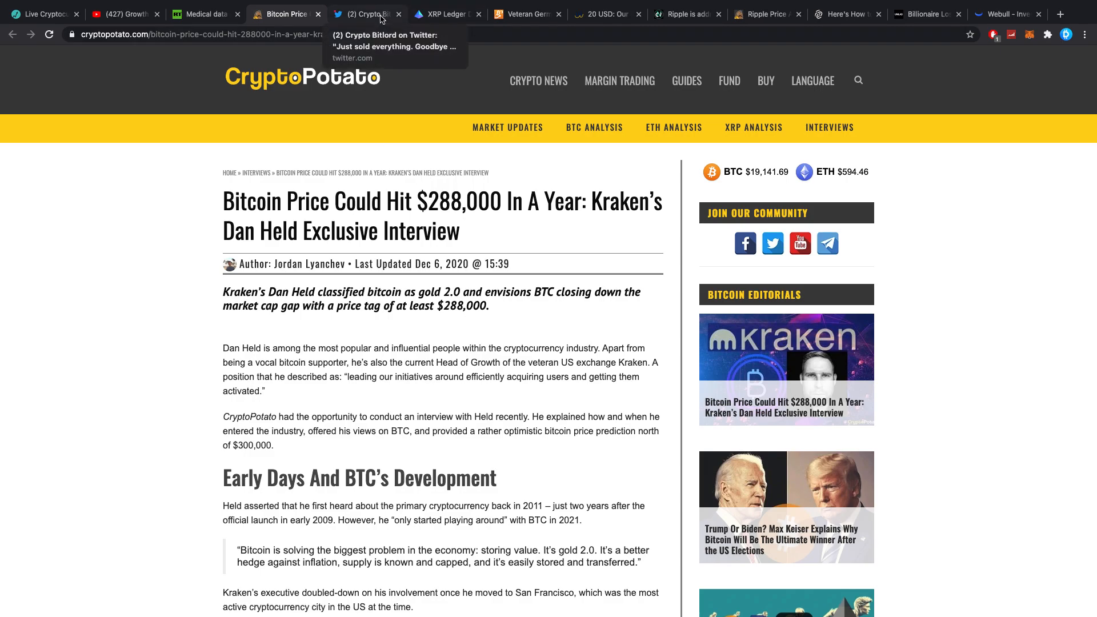
Step: View Crypto Bitlord's 'Just sold everything. Goodbye everyone.' tweet and browse its replies
left_click(364, 13)
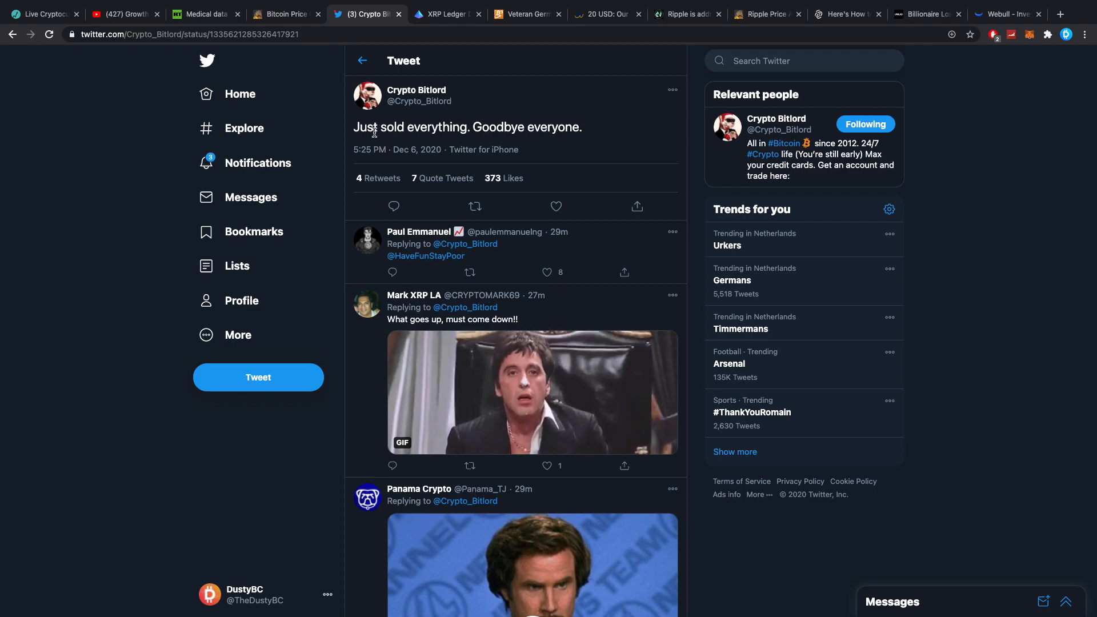
mouse_move(377, 130)
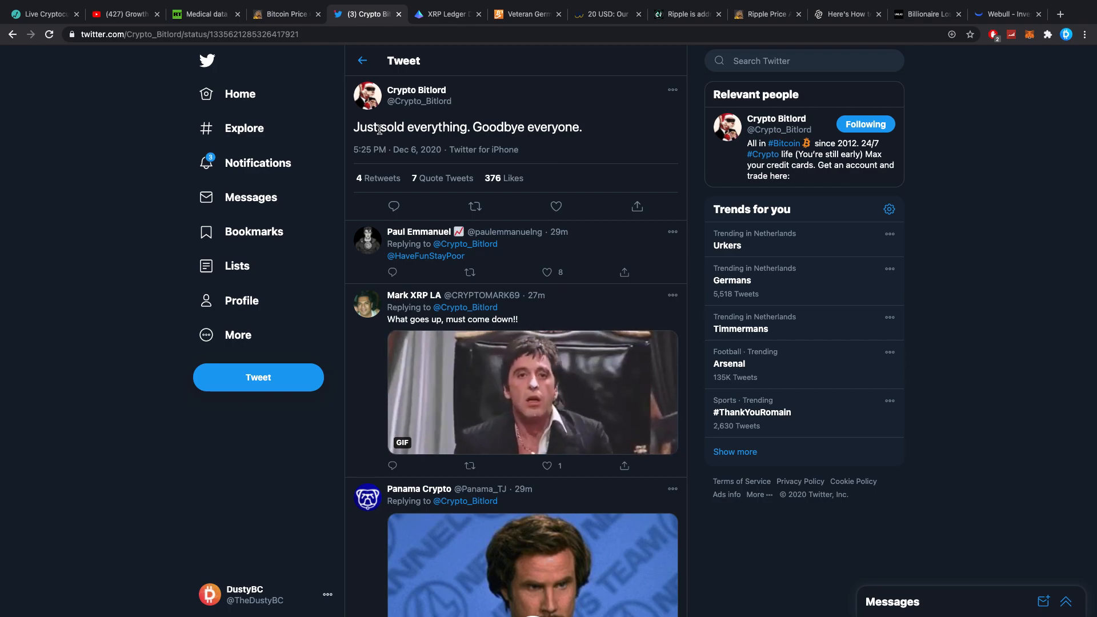
left_click(556, 206)
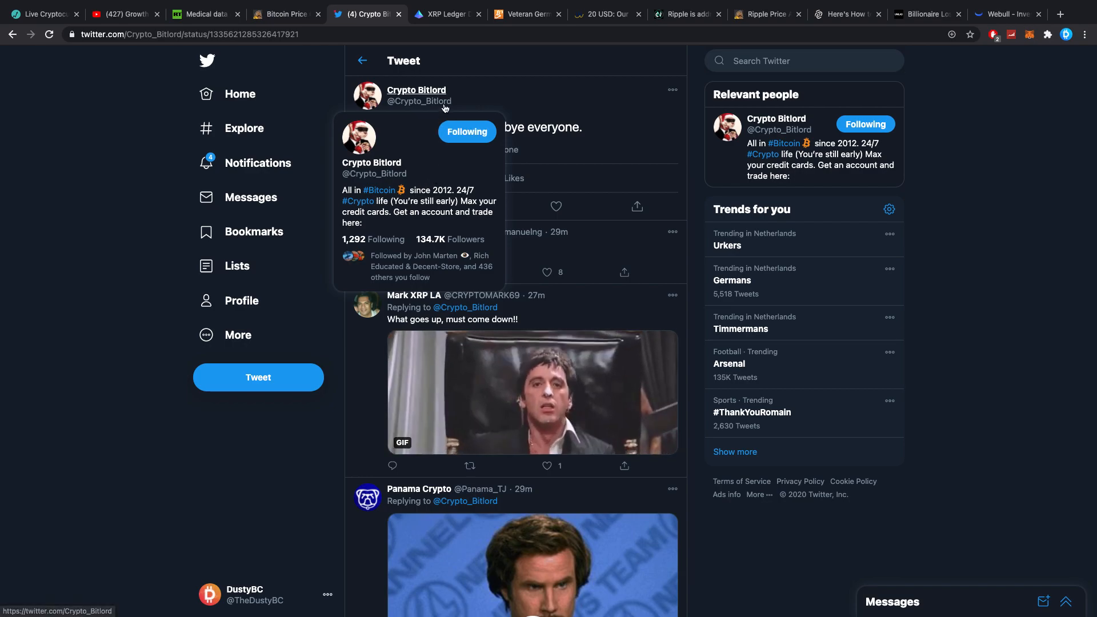
mouse_move(467, 91)
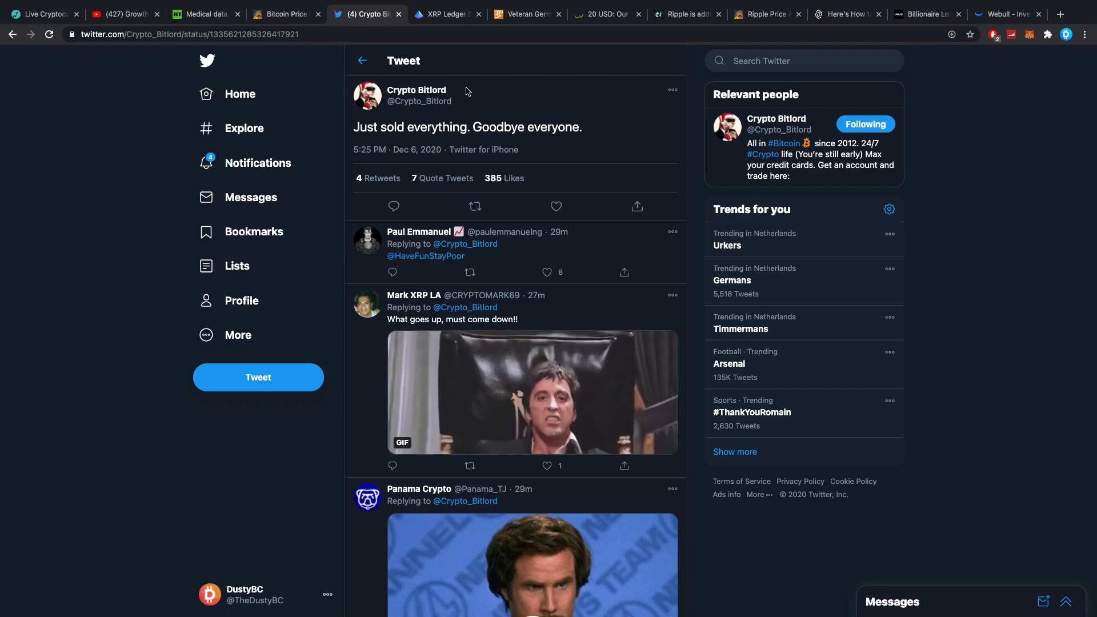
left_click(555, 206)
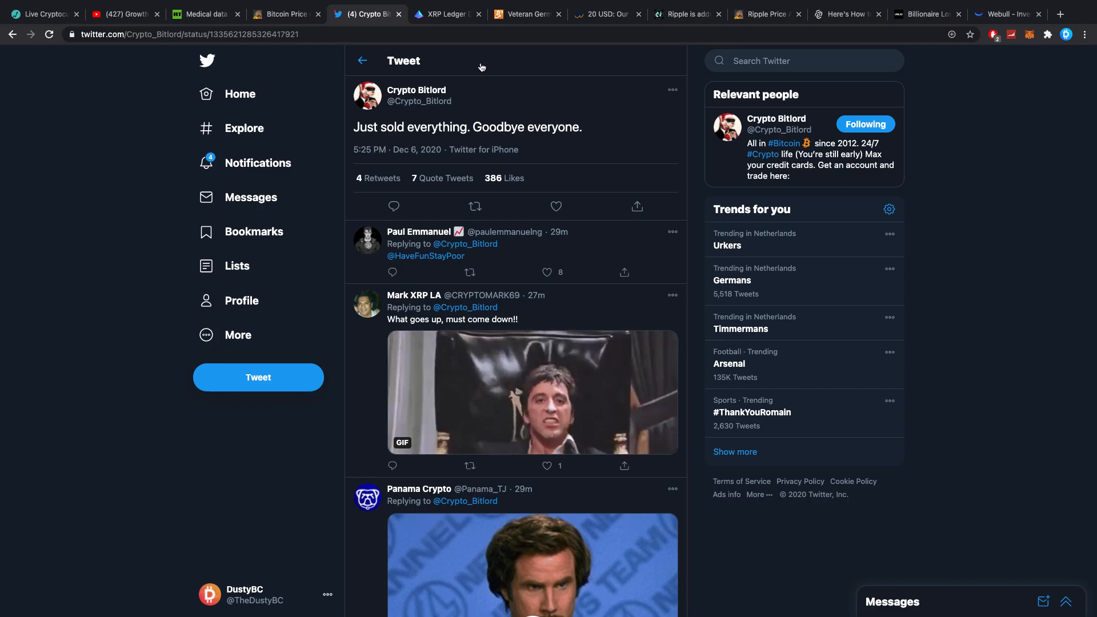
mouse_move(94, 106)
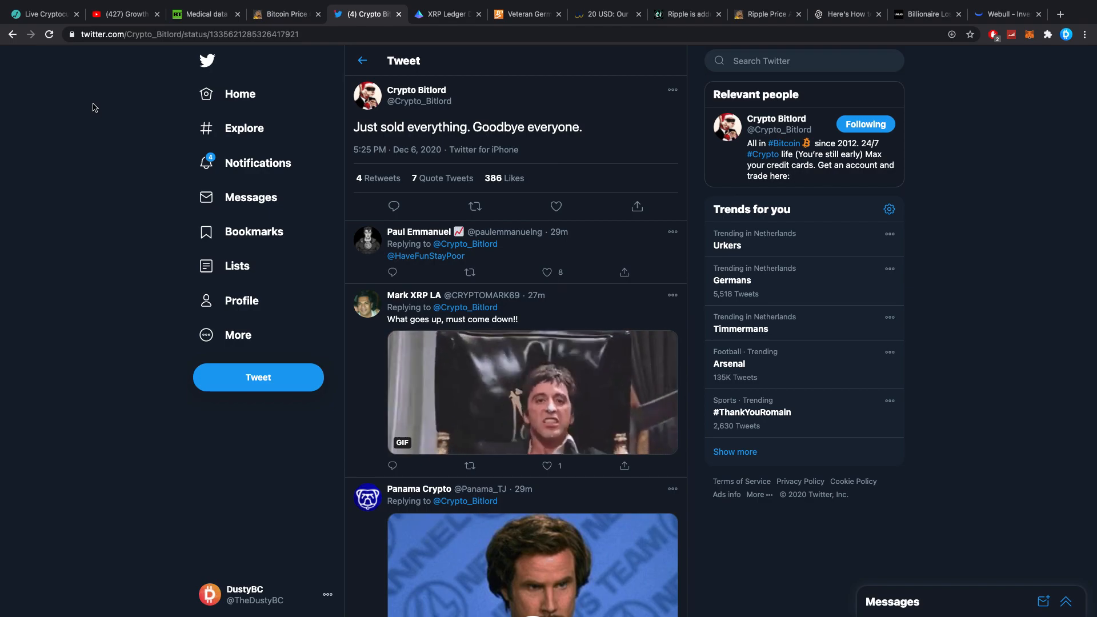
left_click(555, 207)
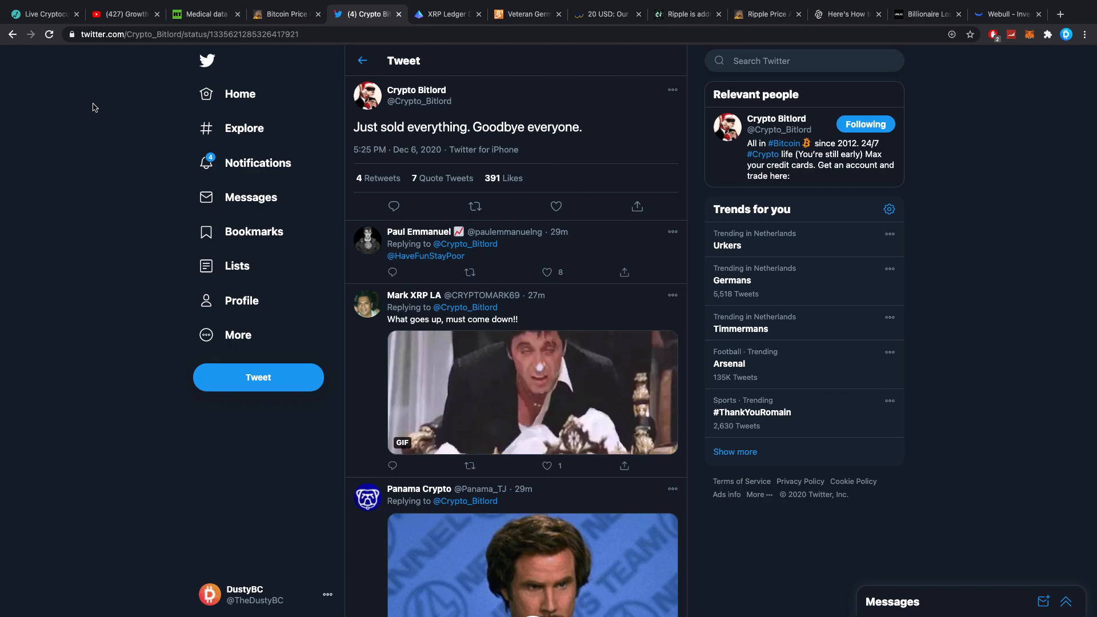
left_click(556, 207)
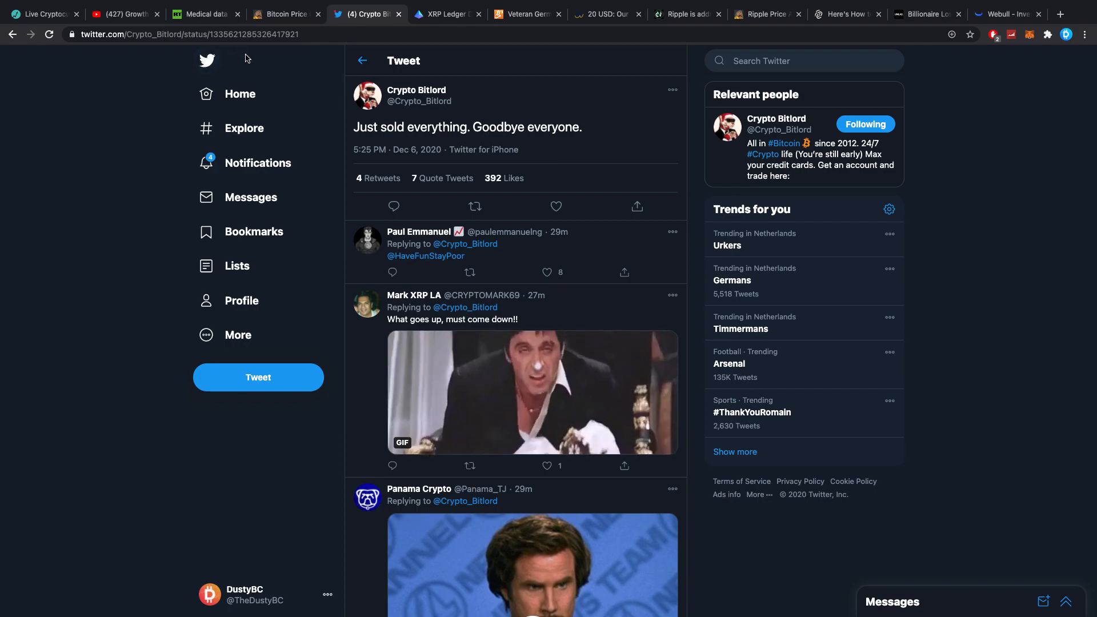
left_click(446, 14)
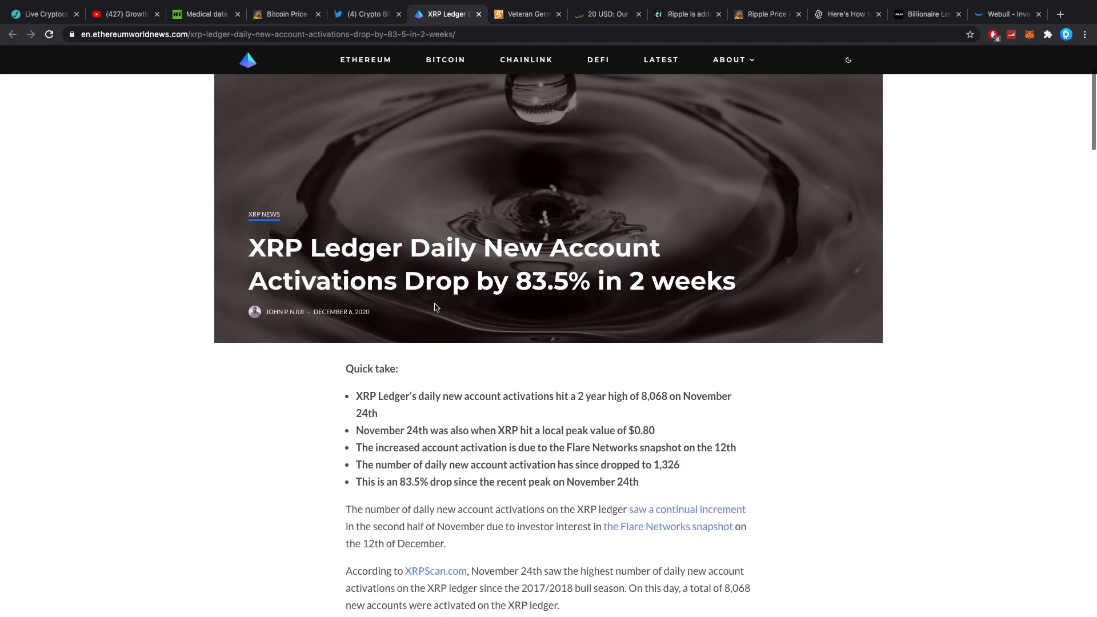
Step: Scroll the XRP Ledger 83.5% activation-drop article to the XRPScan chart and price-correlation section
scroll("down", 3)
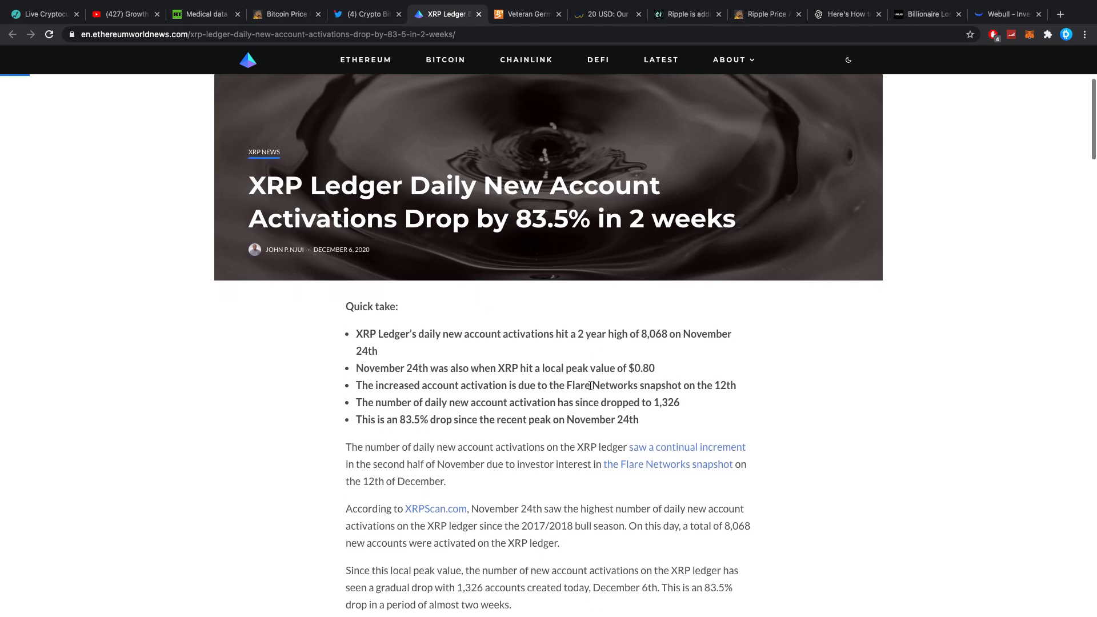
scroll("down", 3)
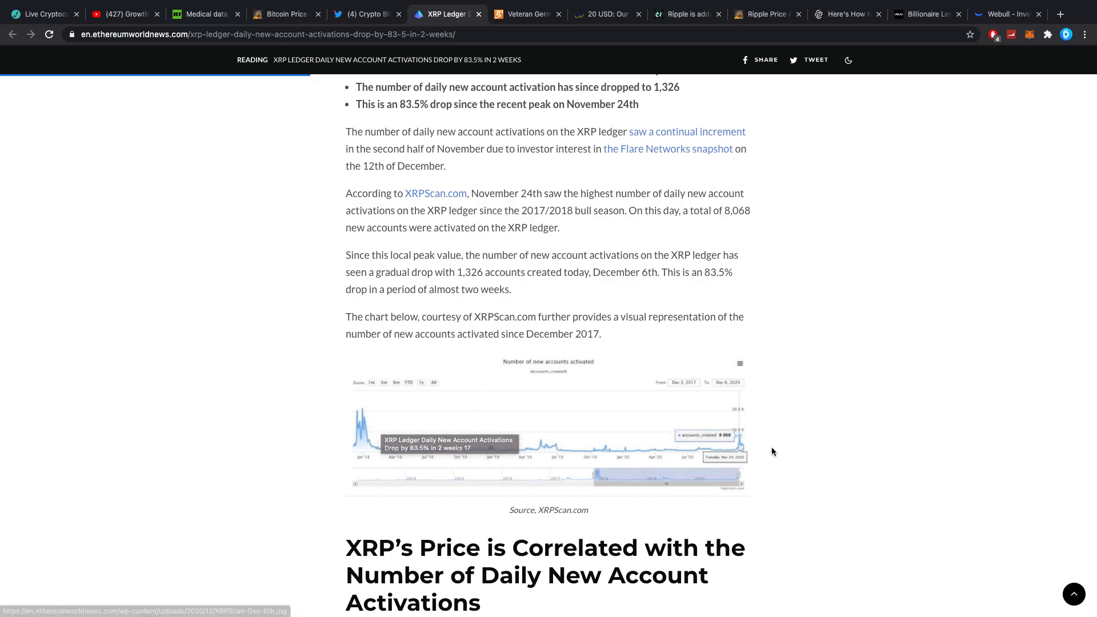
mouse_move(745, 448)
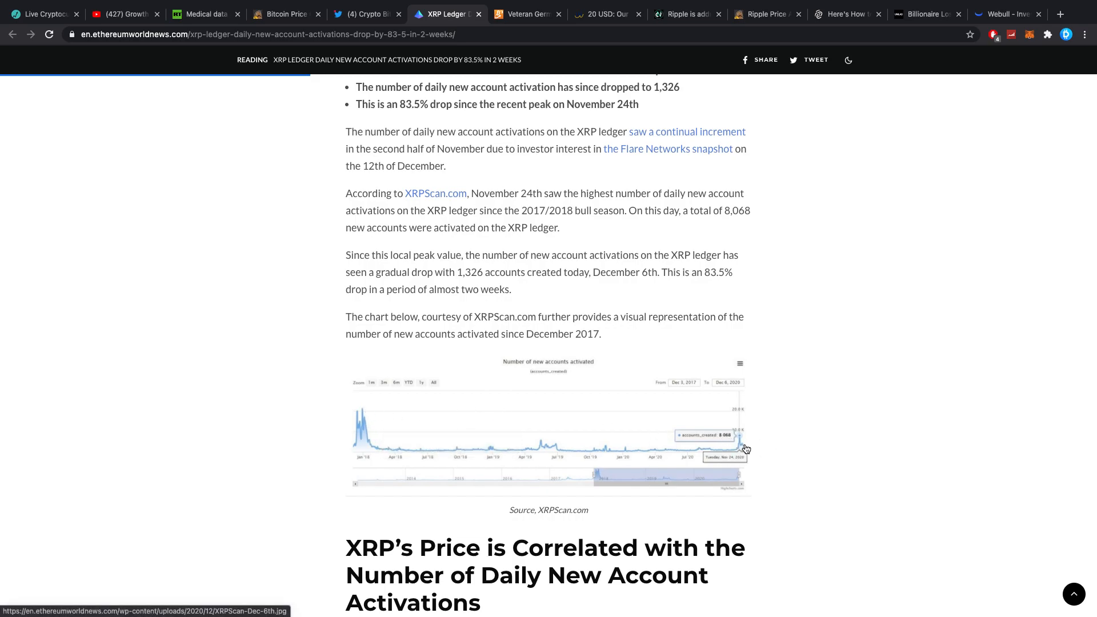
scroll("down", 3)
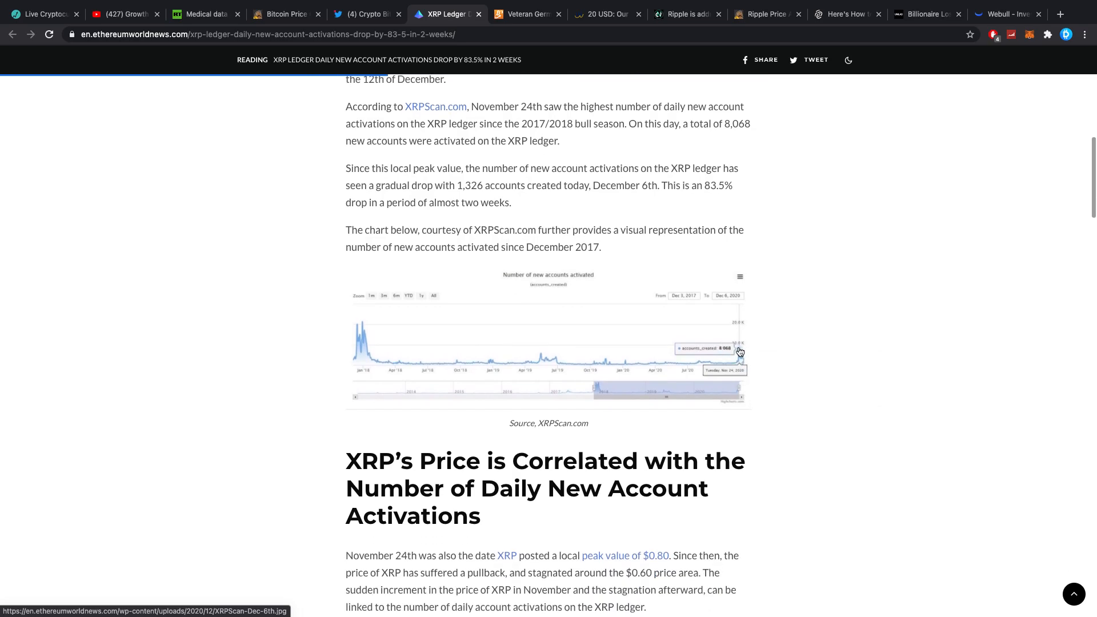
mouse_move(739, 353)
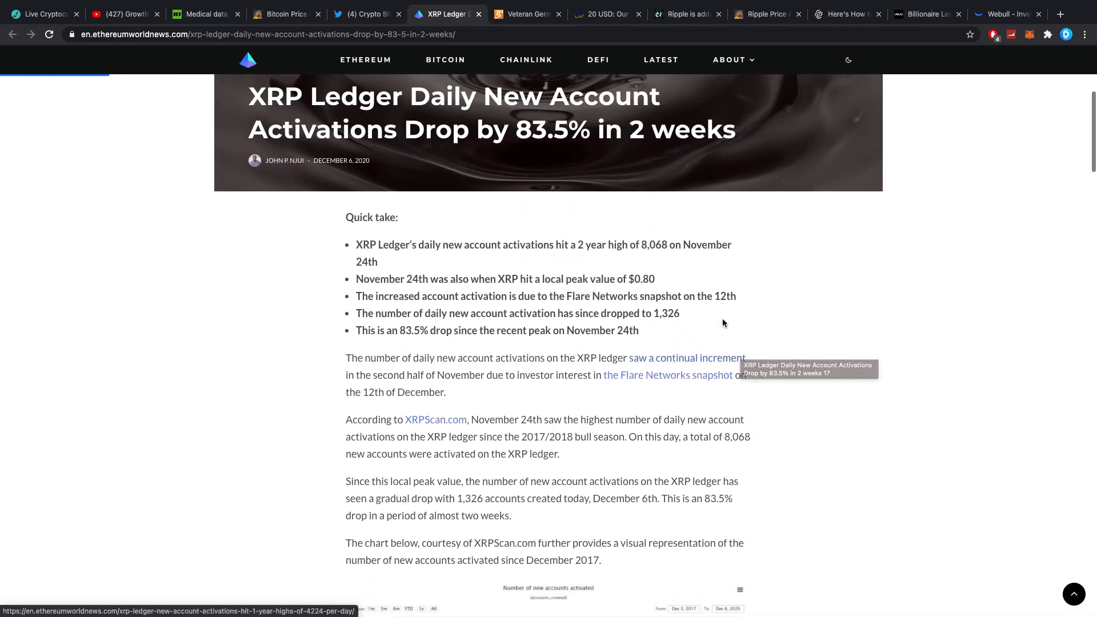
scroll("up", 3)
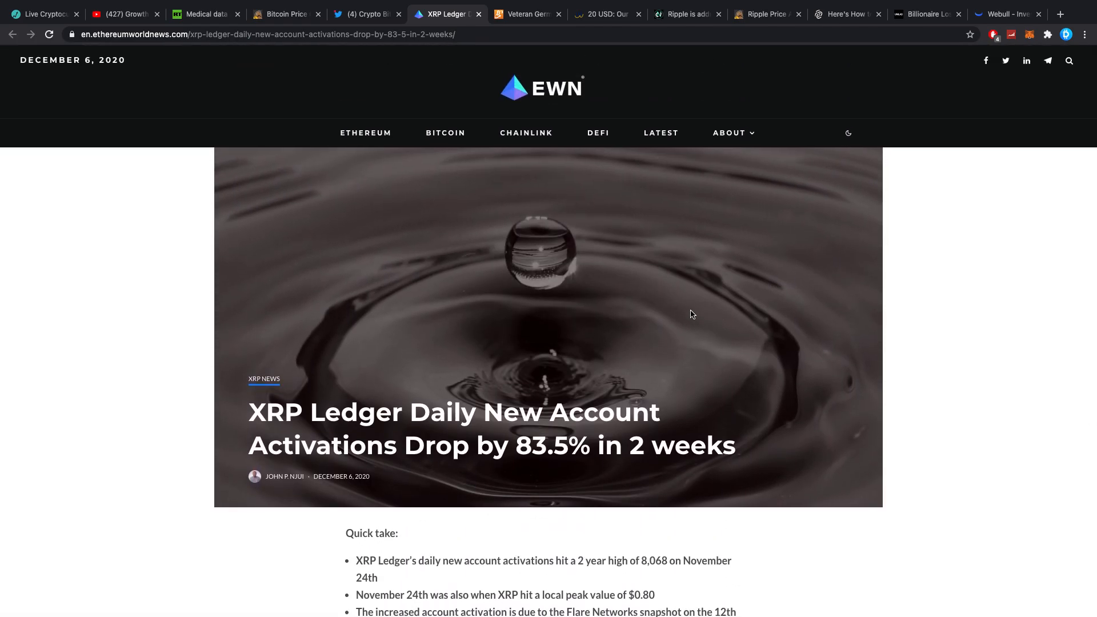
scroll("down", 3)
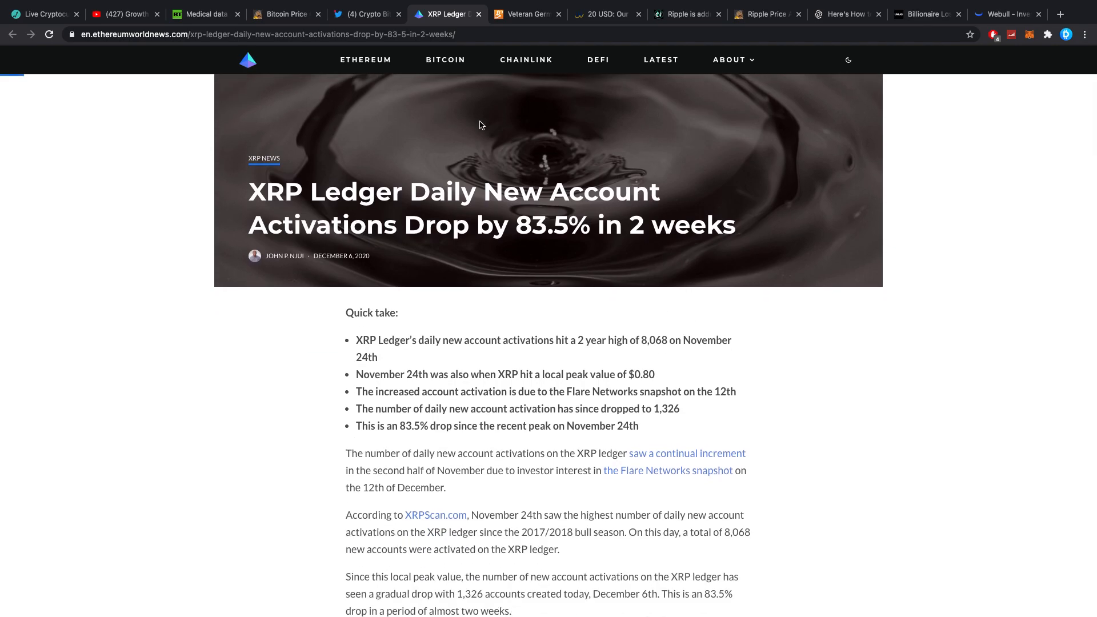
Step: Read through the Hauck & Aufhäuser BTC, ETH and XLM crypto fund article
left_click(526, 13)
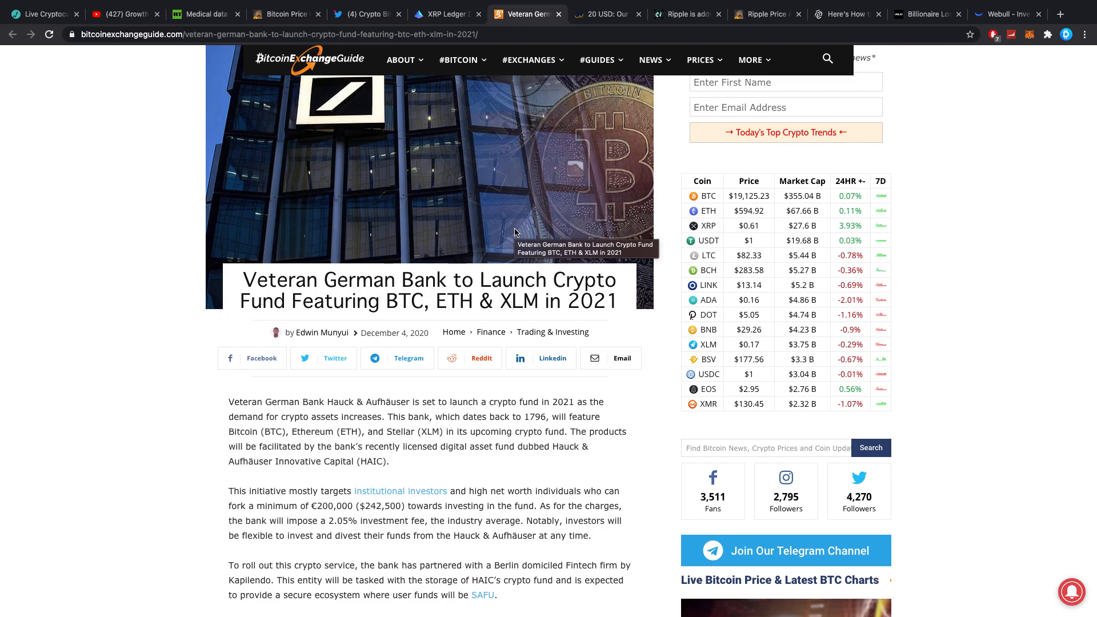
scroll("down", 3)
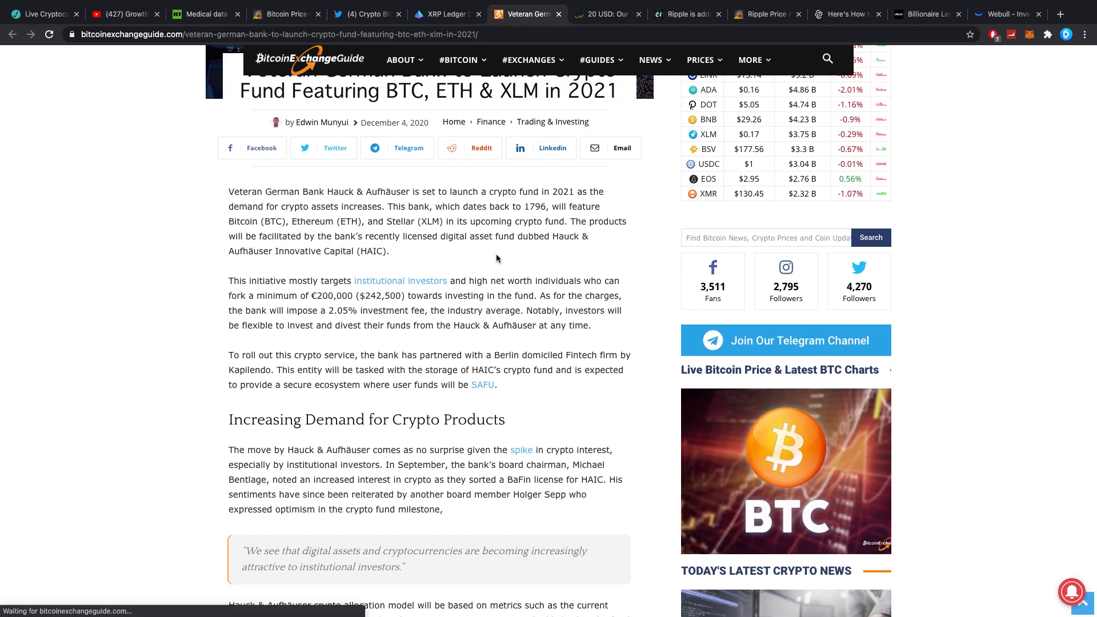
scroll("down", 3)
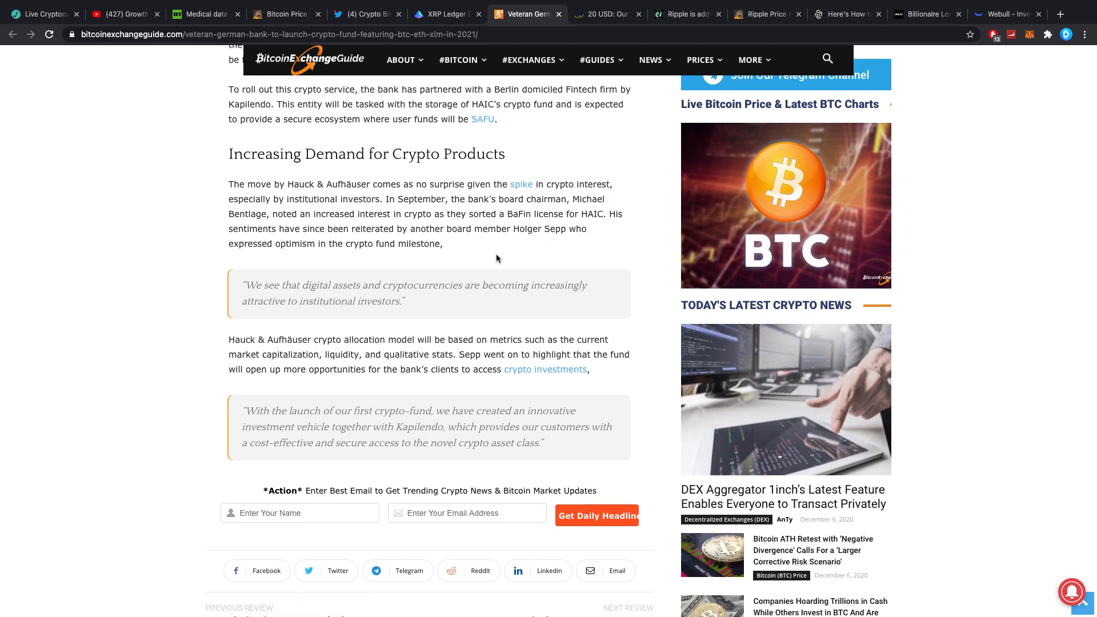
scroll("down", 3)
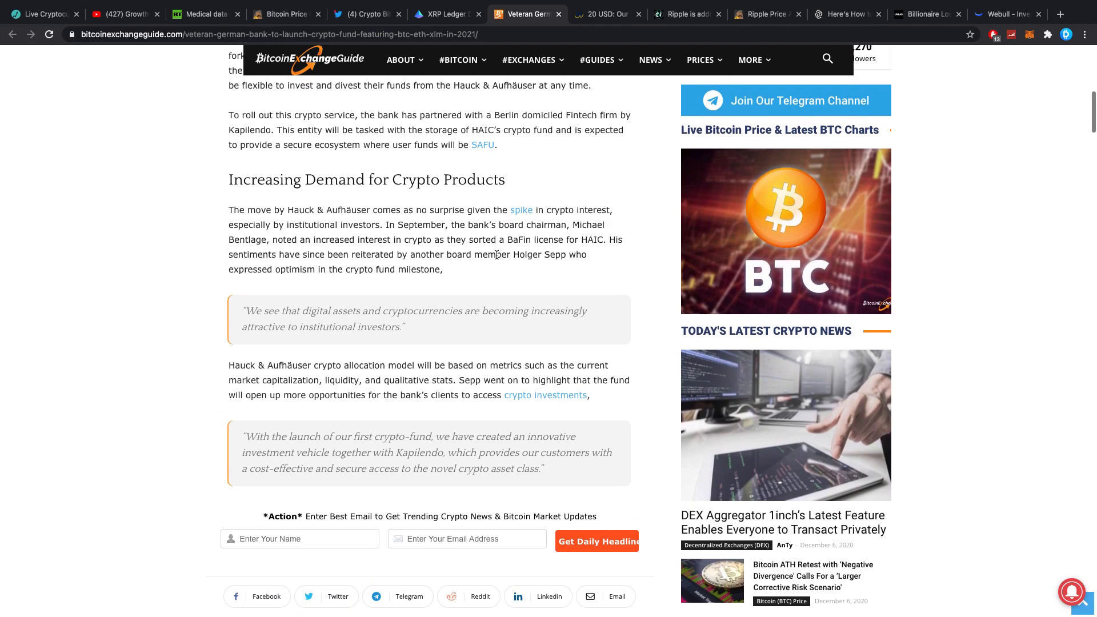
scroll("up", 3)
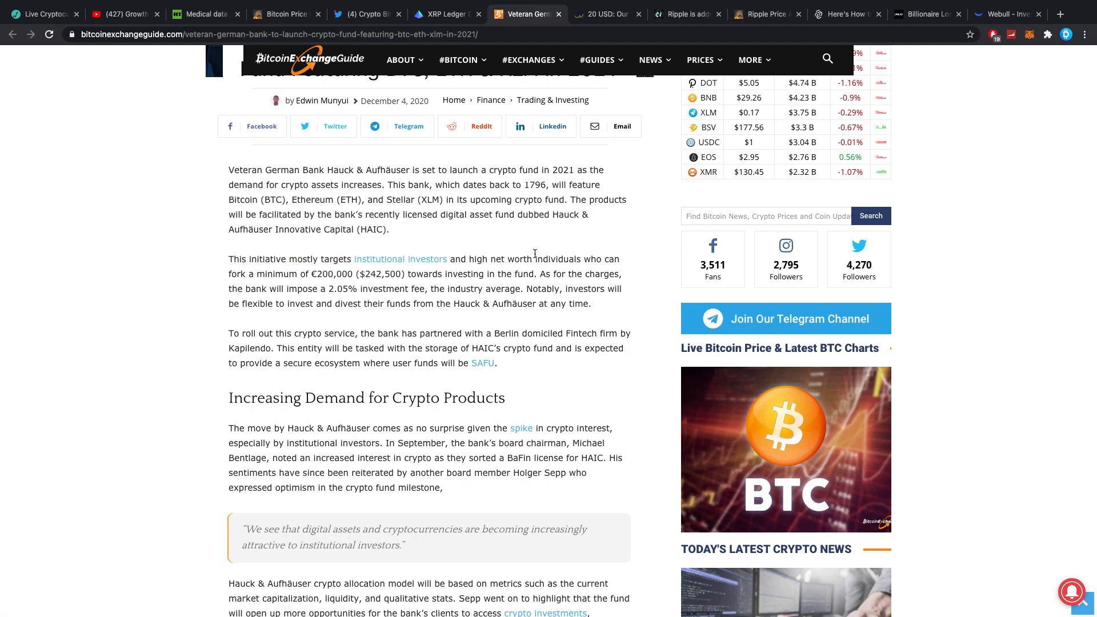
mouse_move(306, 273)
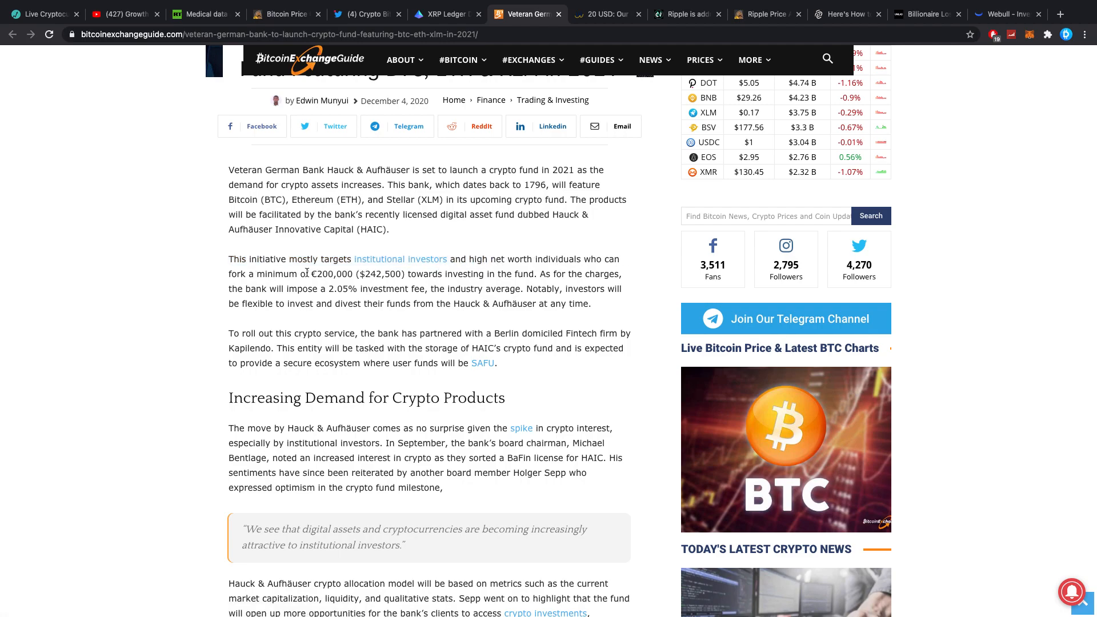
mouse_move(323, 274)
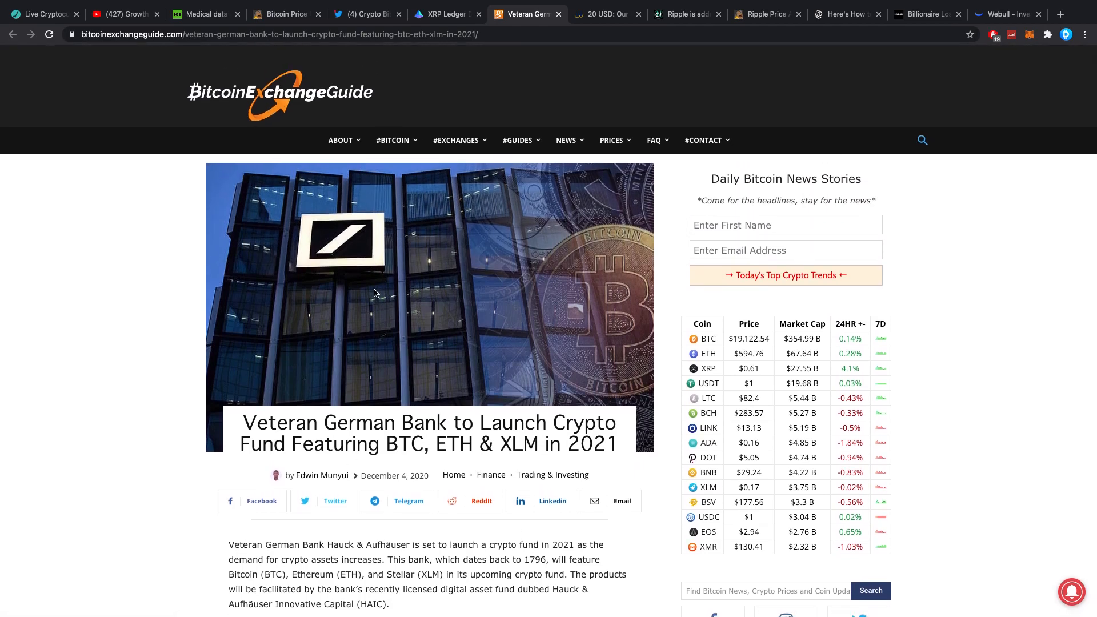
mouse_move(374, 293)
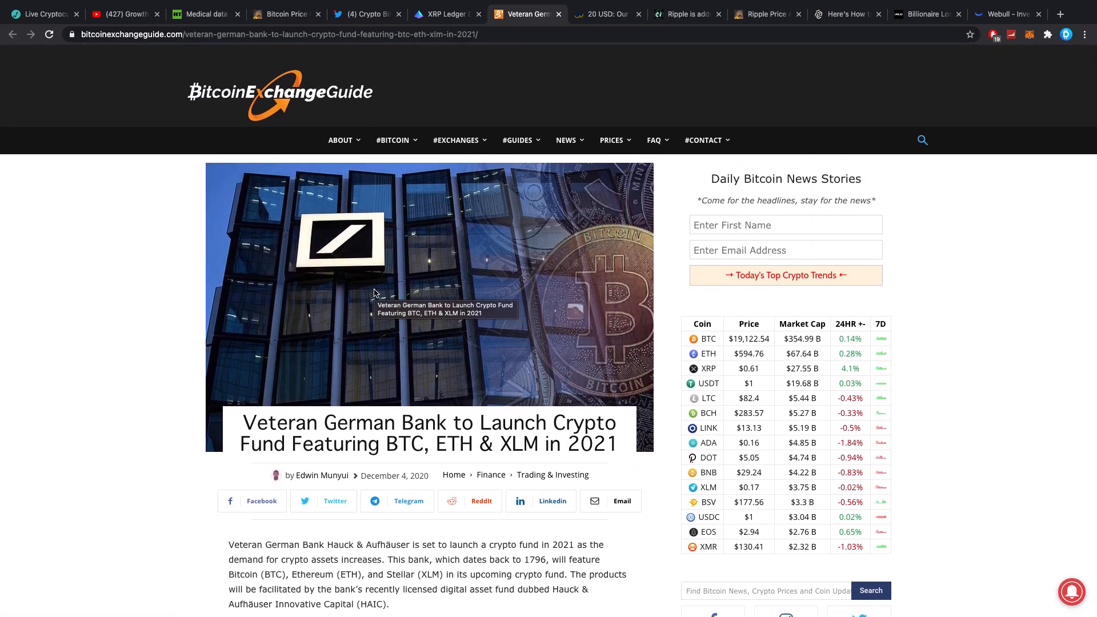
scroll("down", 3)
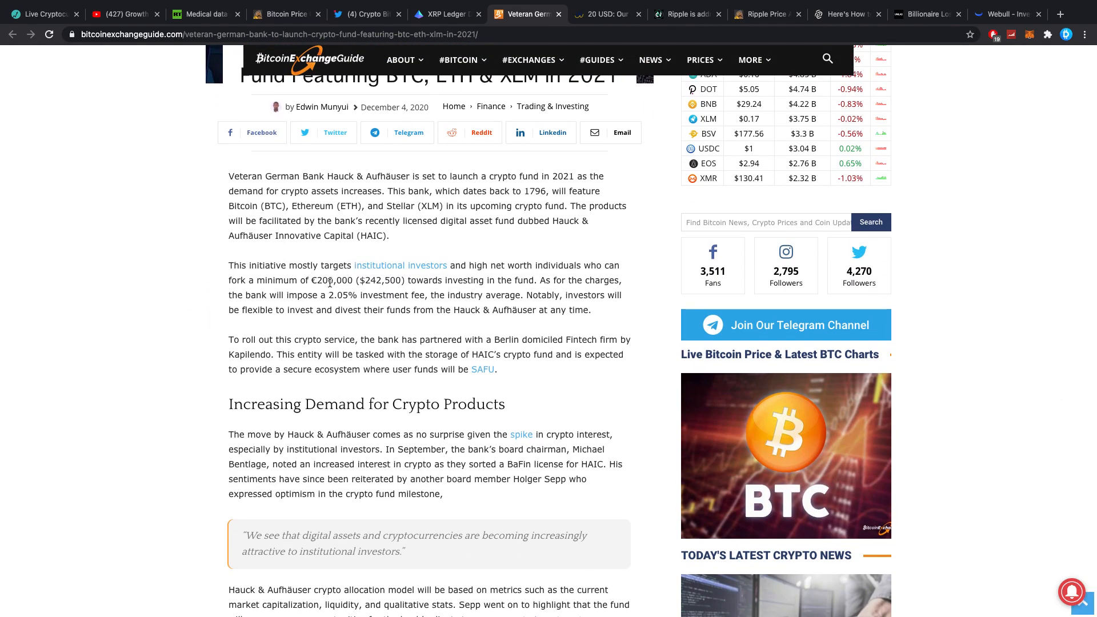
mouse_move(321, 314)
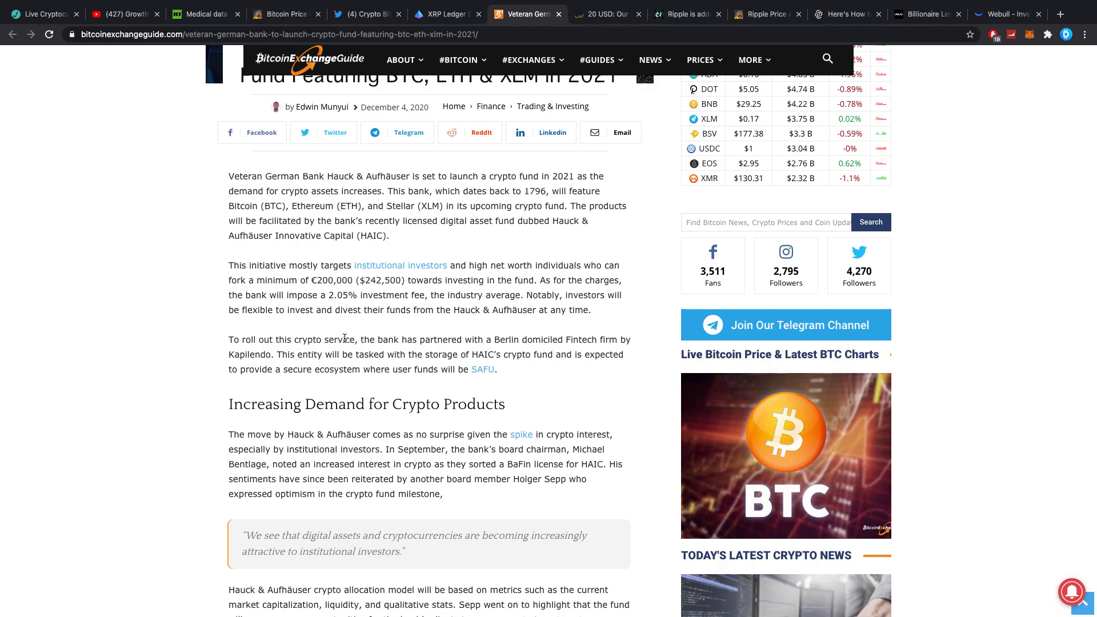
scroll("up", 3)
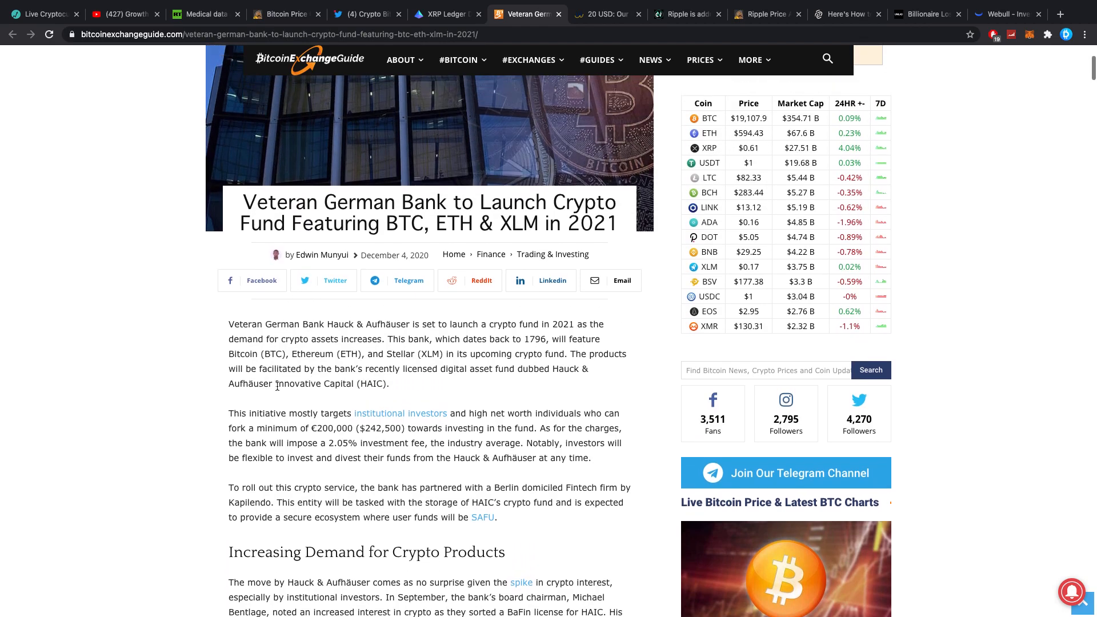
scroll("up", 3)
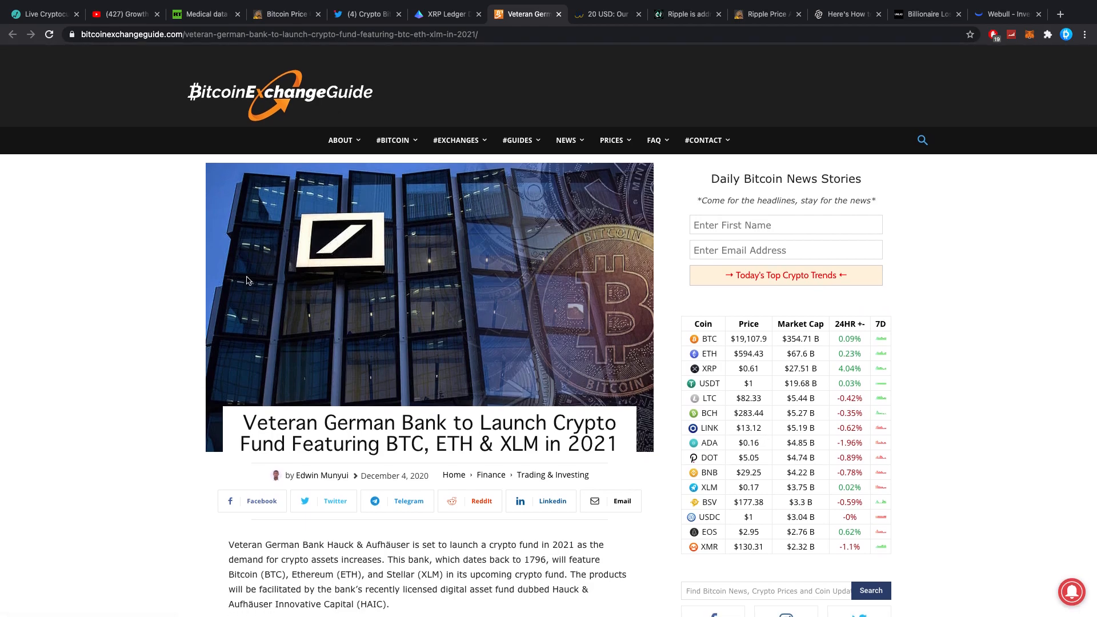
scroll("down", 3)
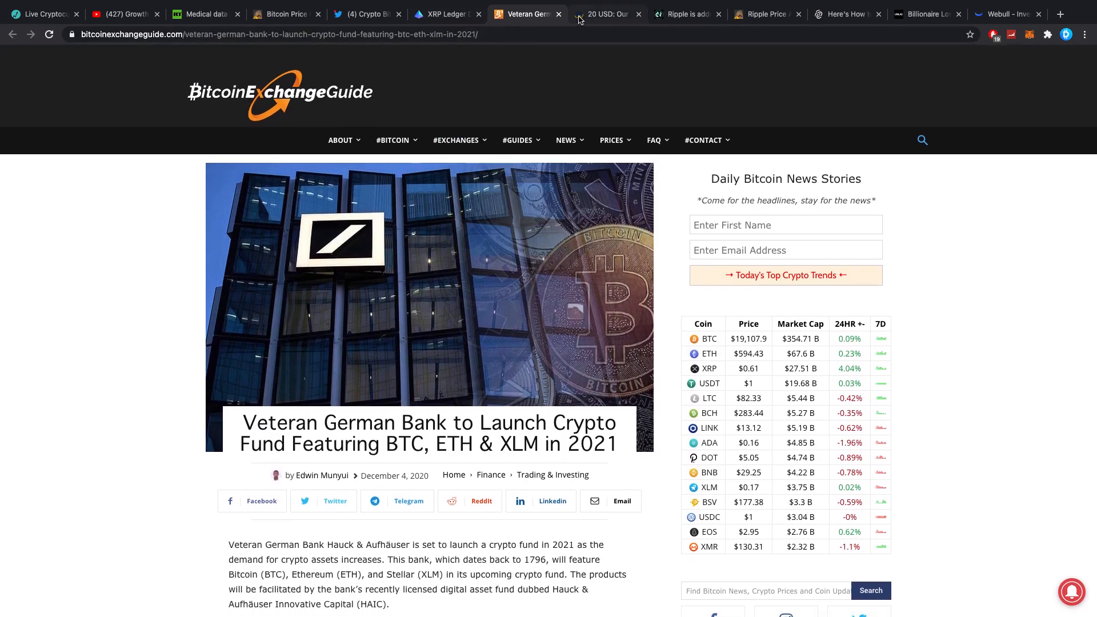
left_click(605, 14)
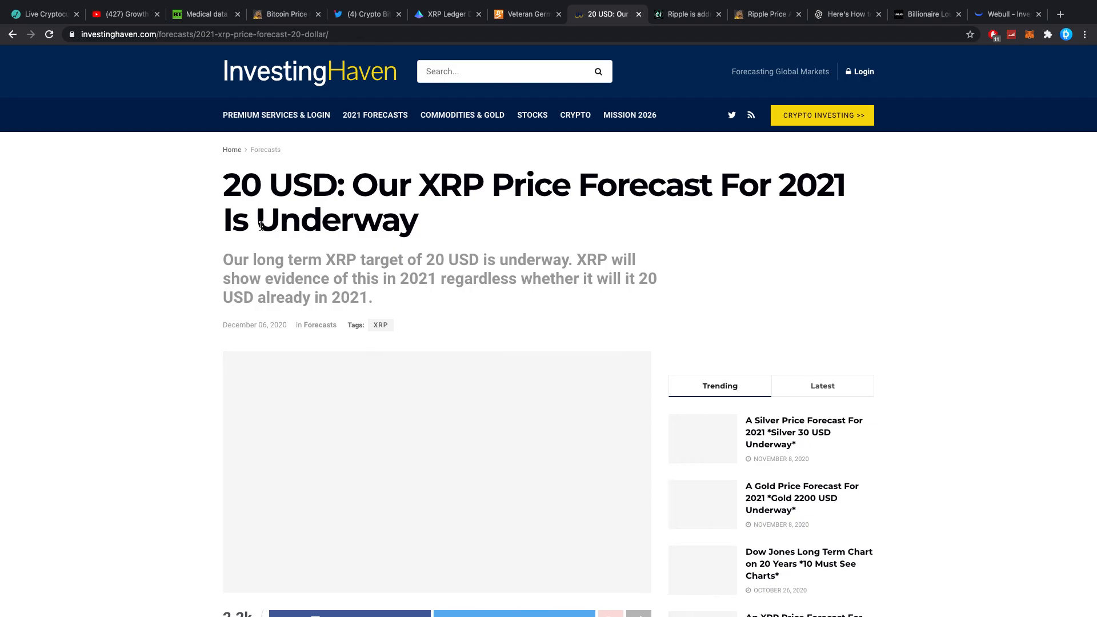
scroll("down", 3)
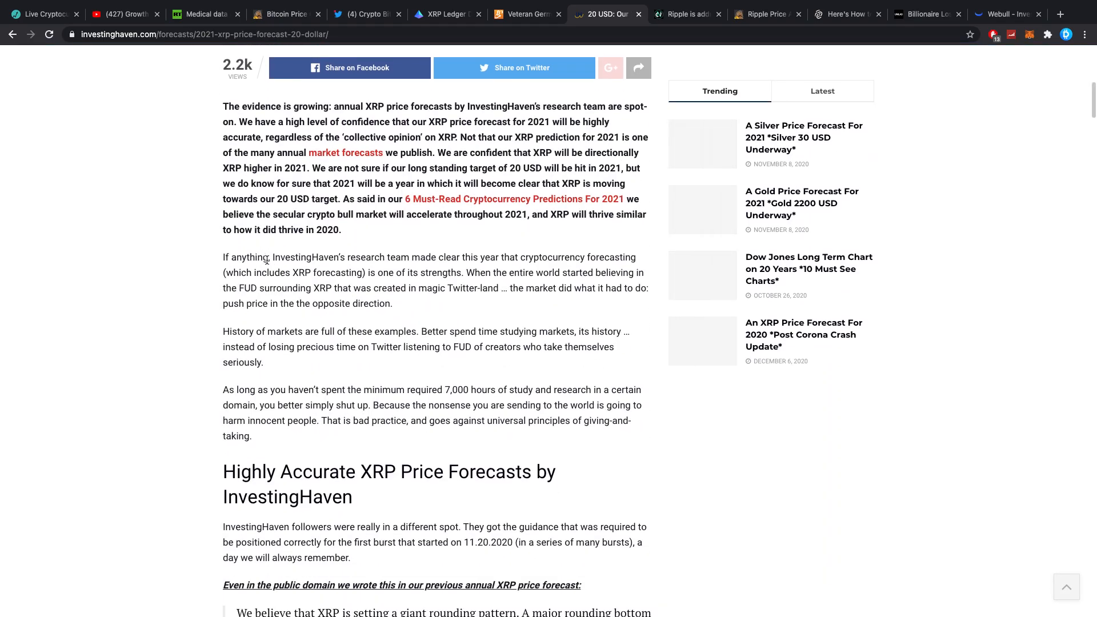
scroll("down", 3)
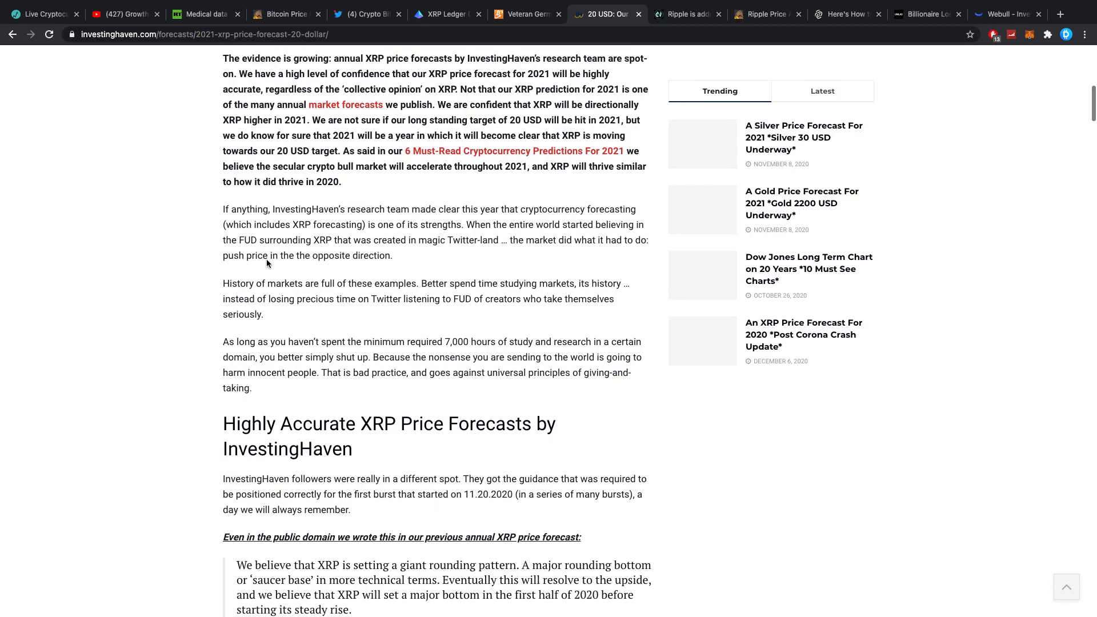
scroll("up", 3)
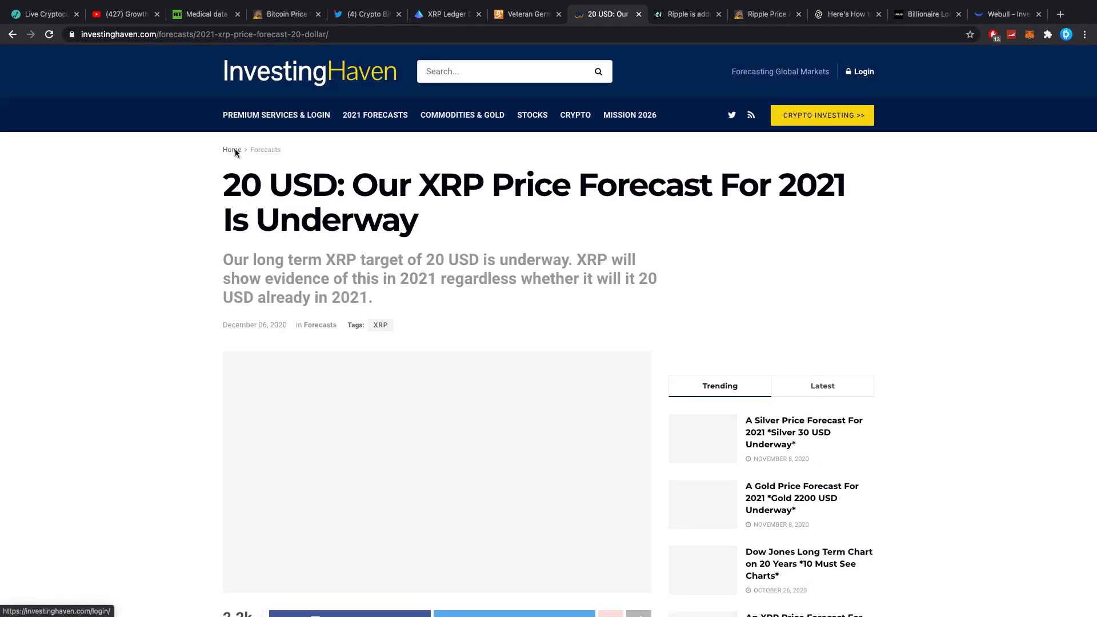
scroll("down", 3)
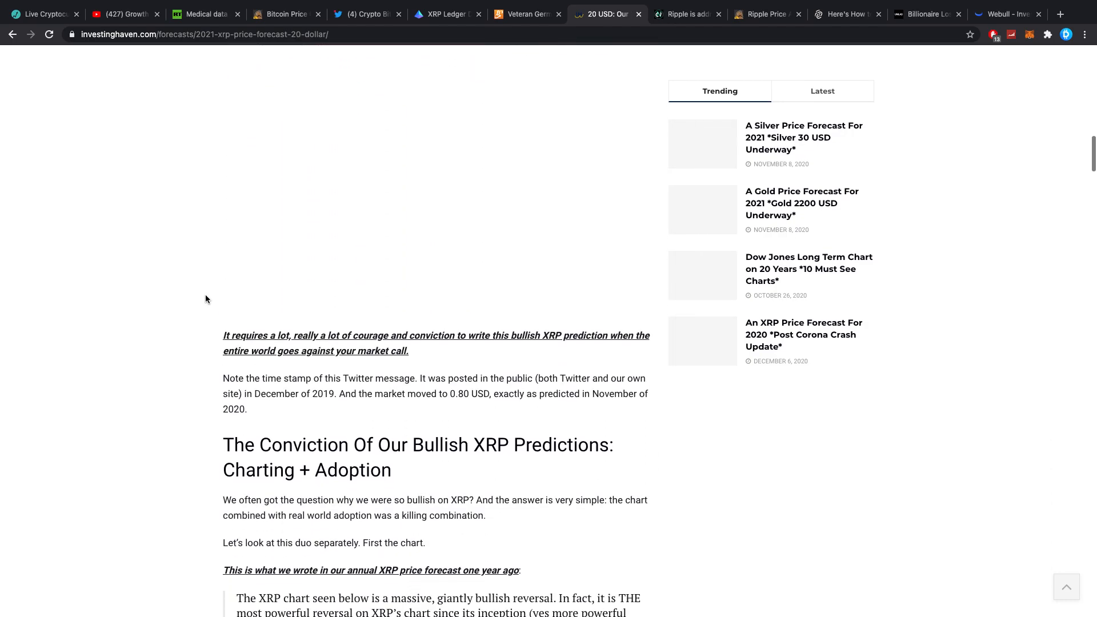
scroll("down", 3)
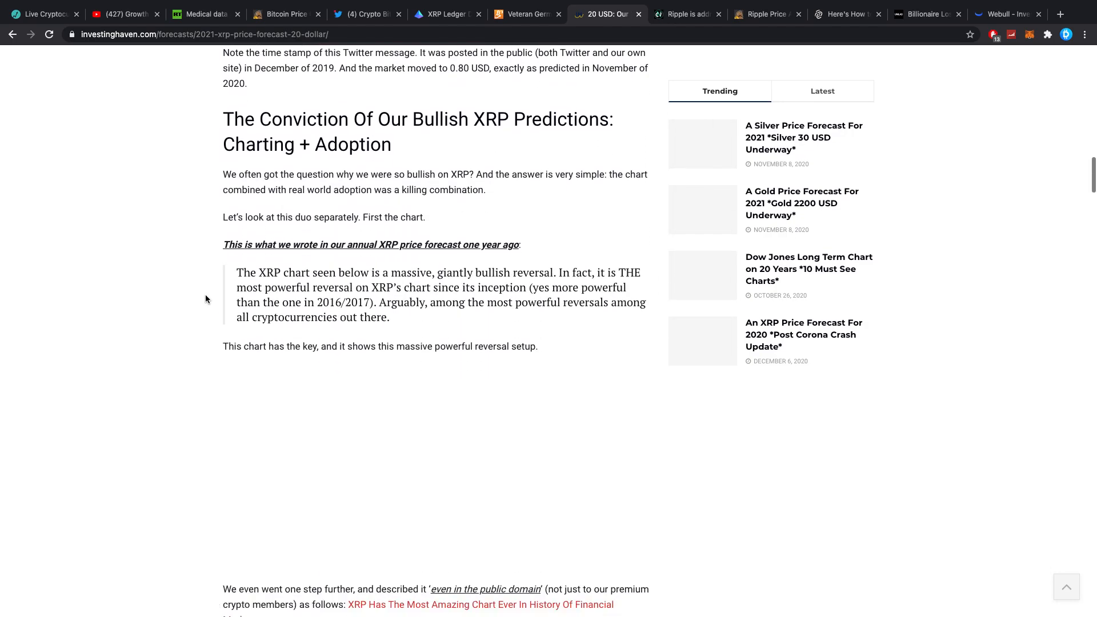
scroll("down", 3)
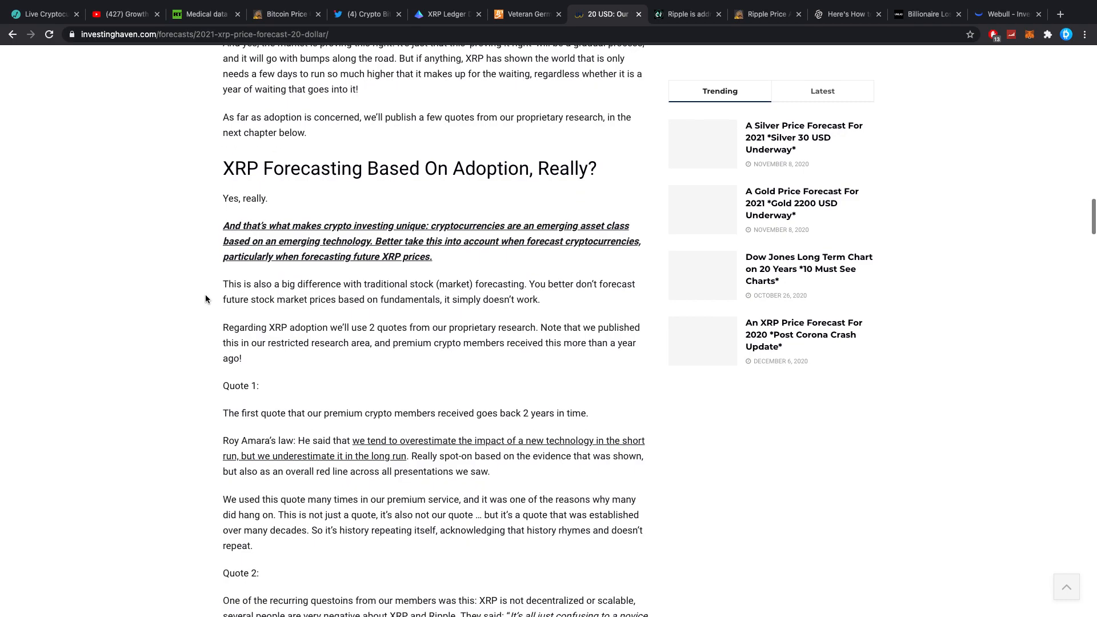
scroll("down", 3)
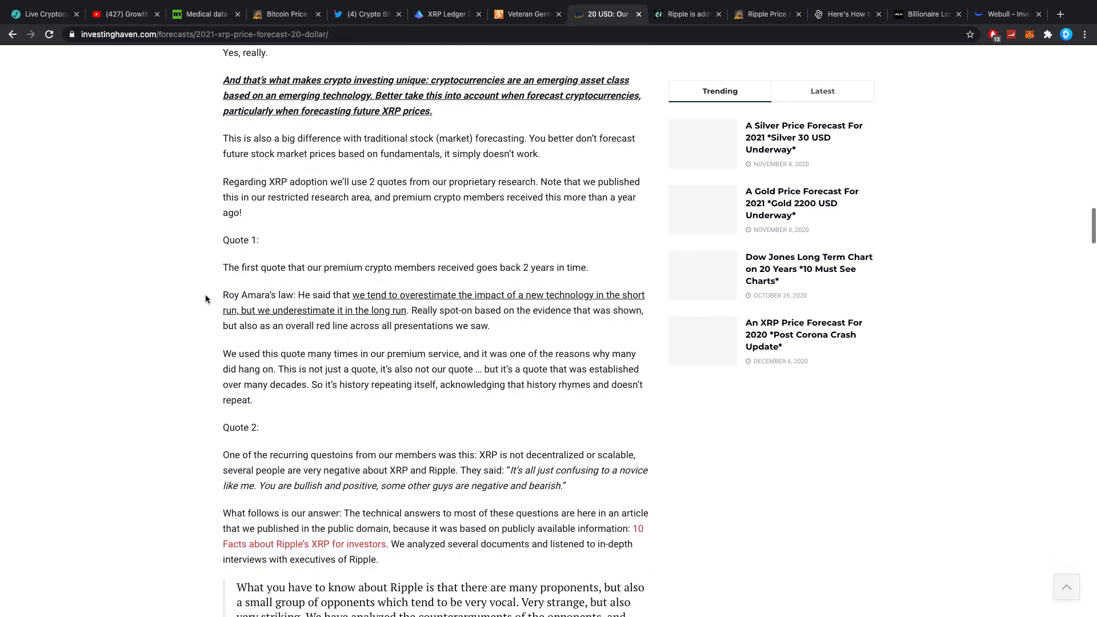
scroll("down", 3)
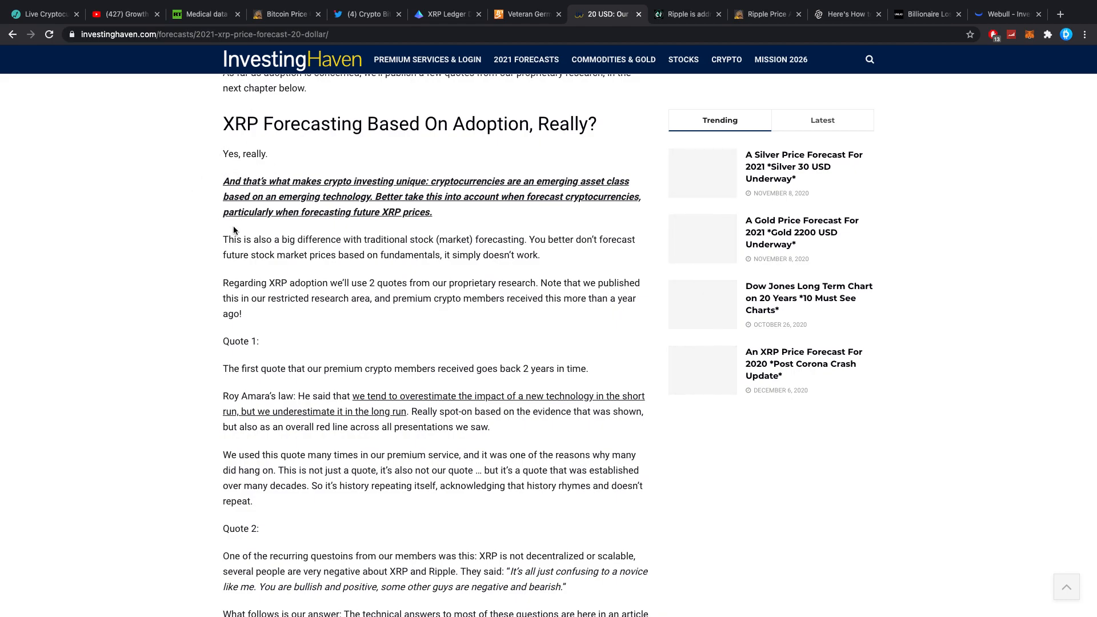
scroll("down", 3)
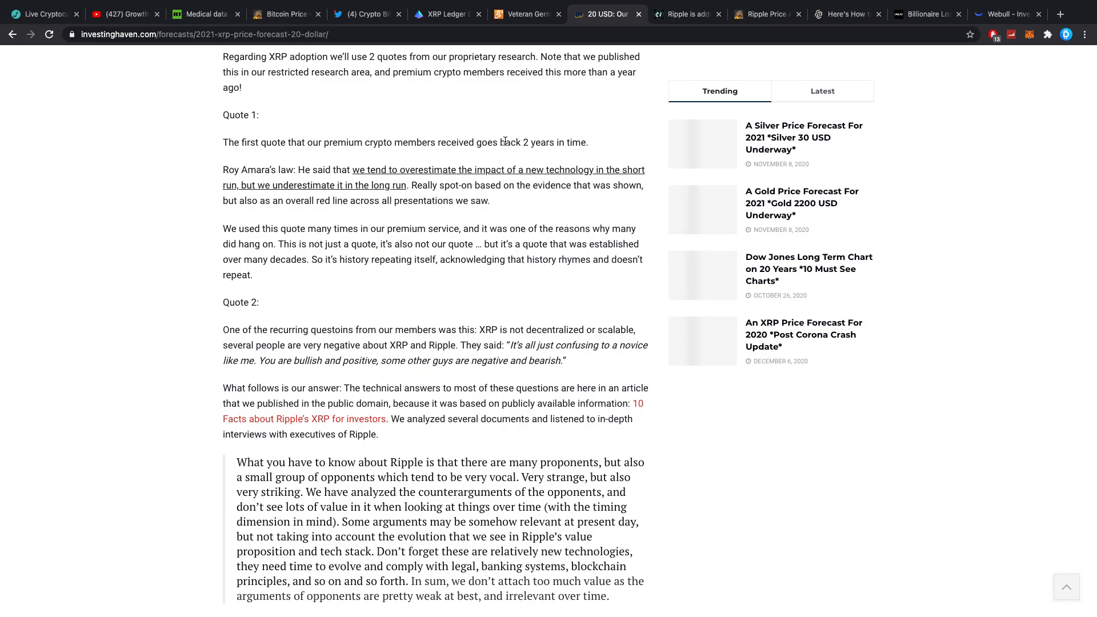
scroll("up", 3)
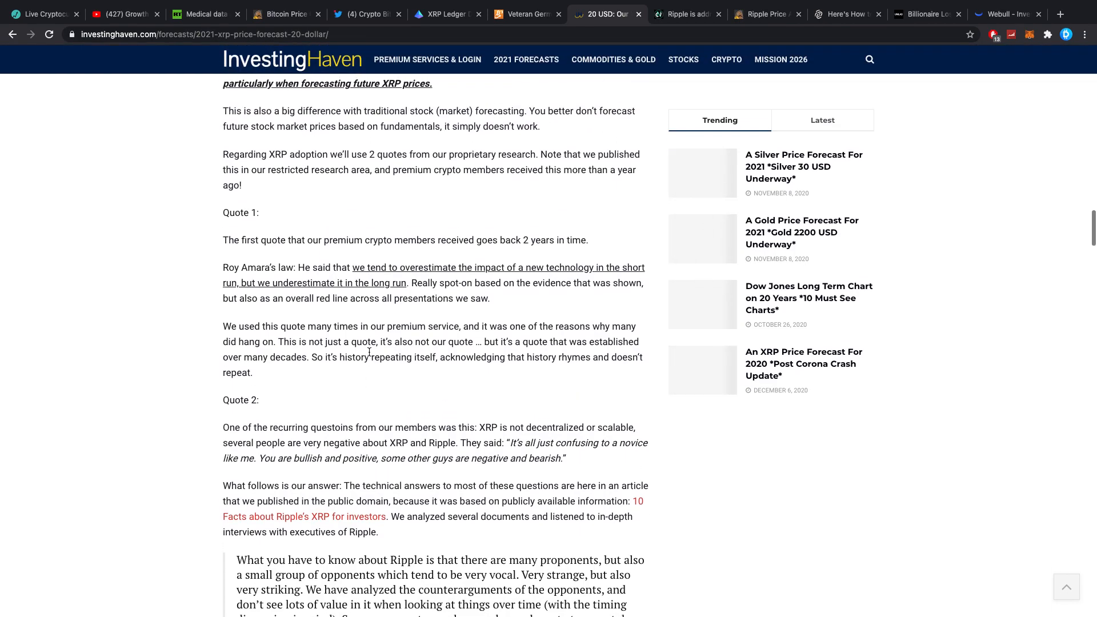
scroll("down", 3)
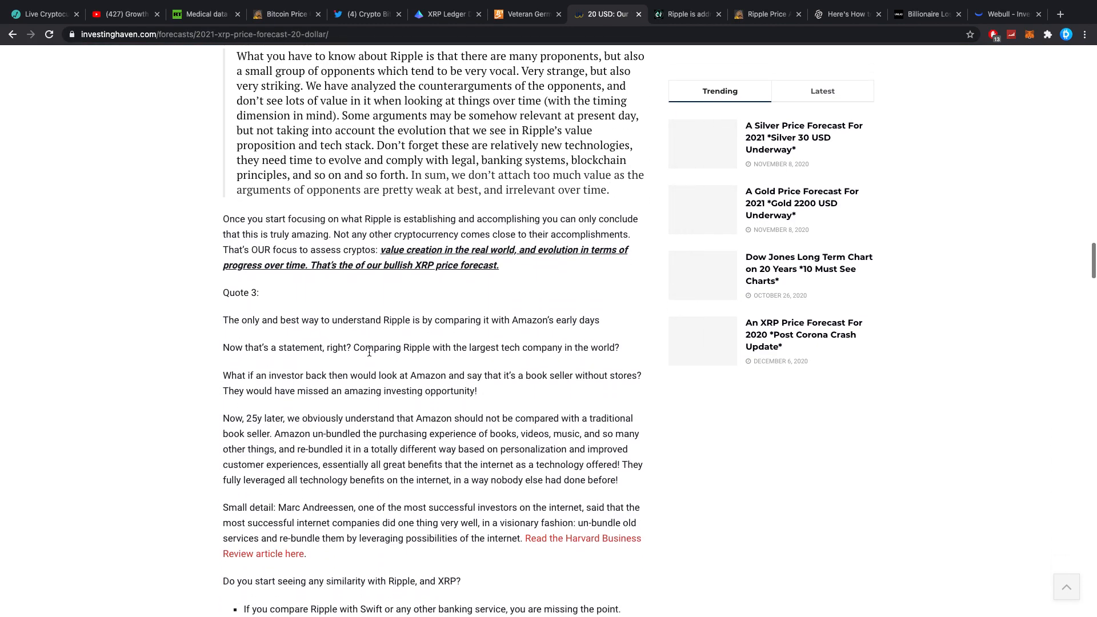
scroll("down", 3)
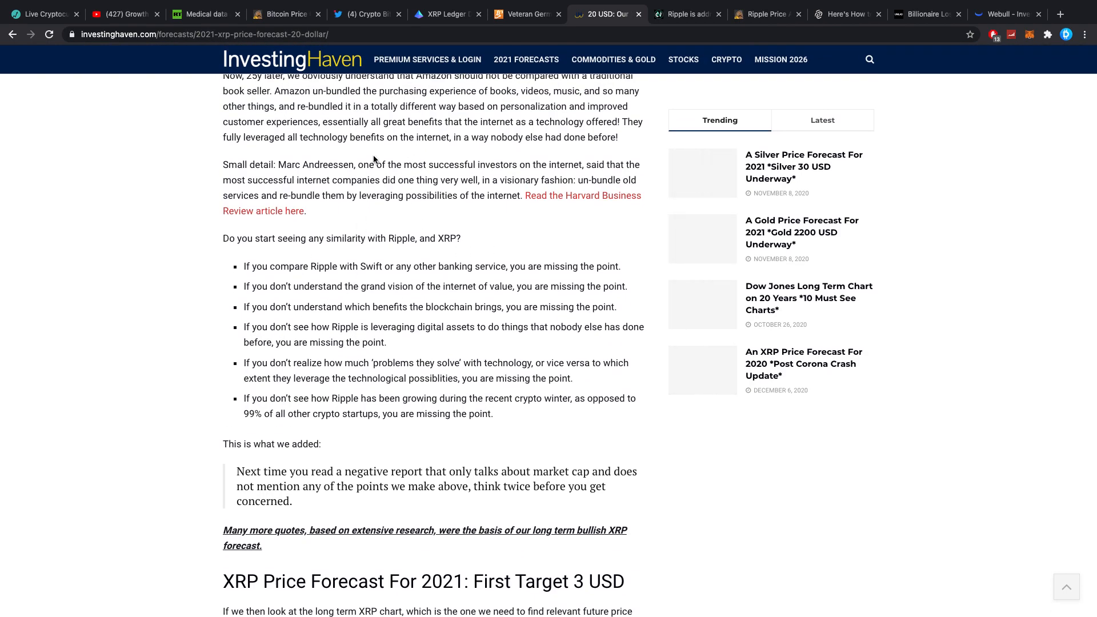
scroll("down", 3)
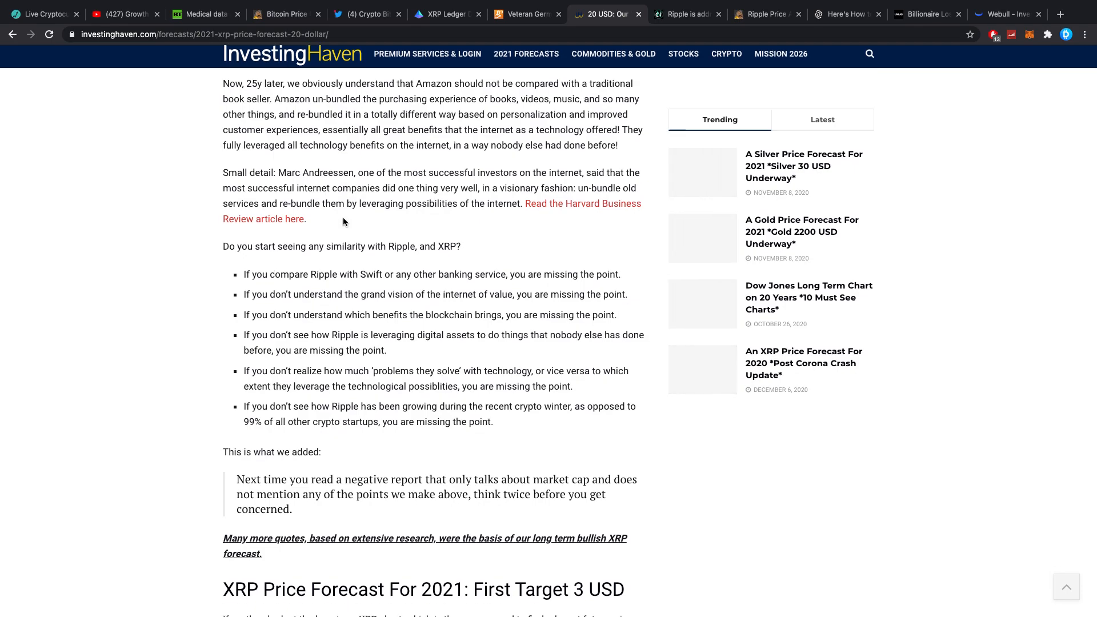
scroll("down", 3)
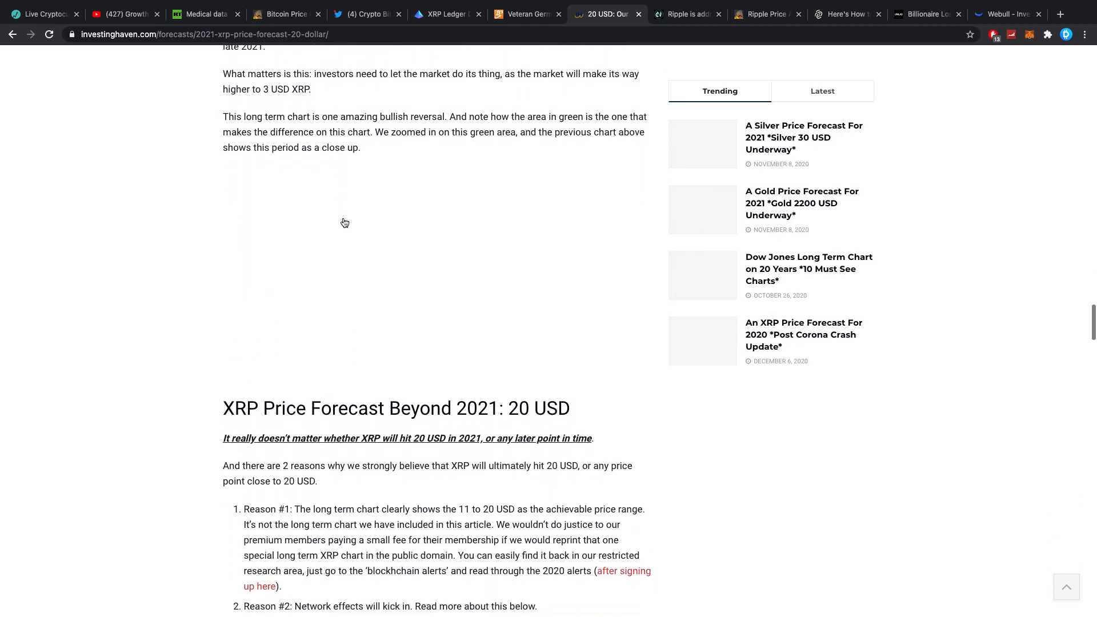
scroll("down", 3)
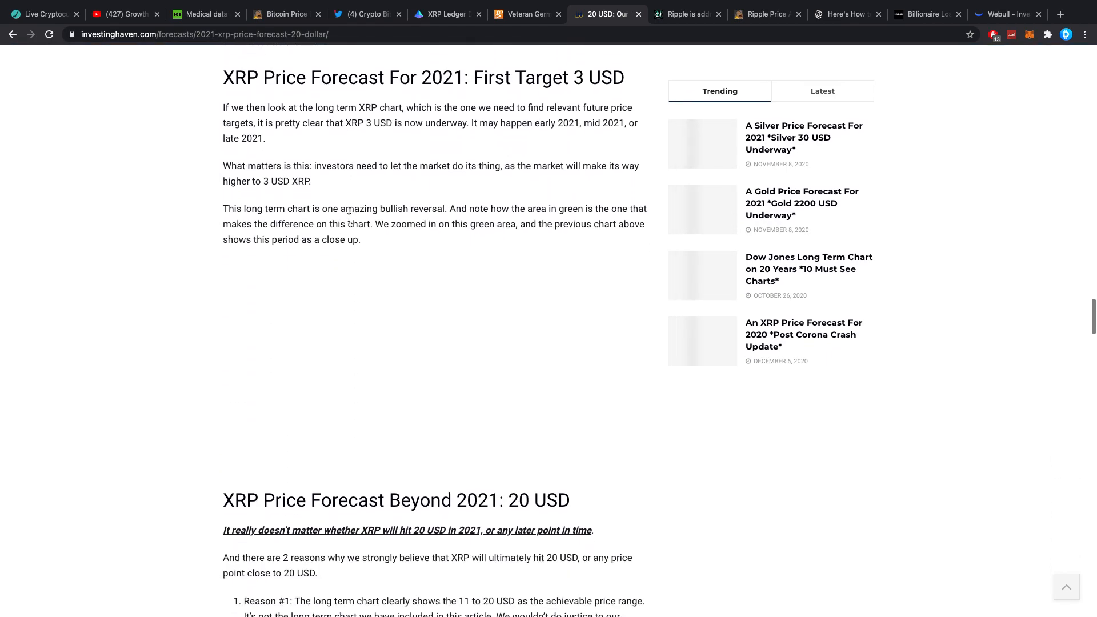
scroll("down", 3)
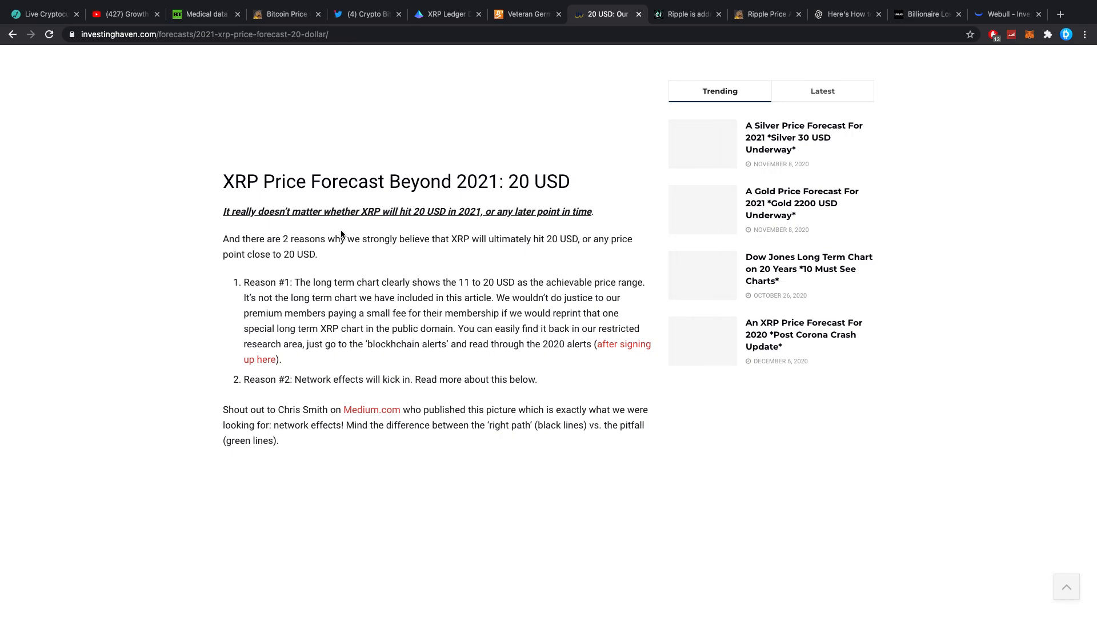
mouse_move(393, 297)
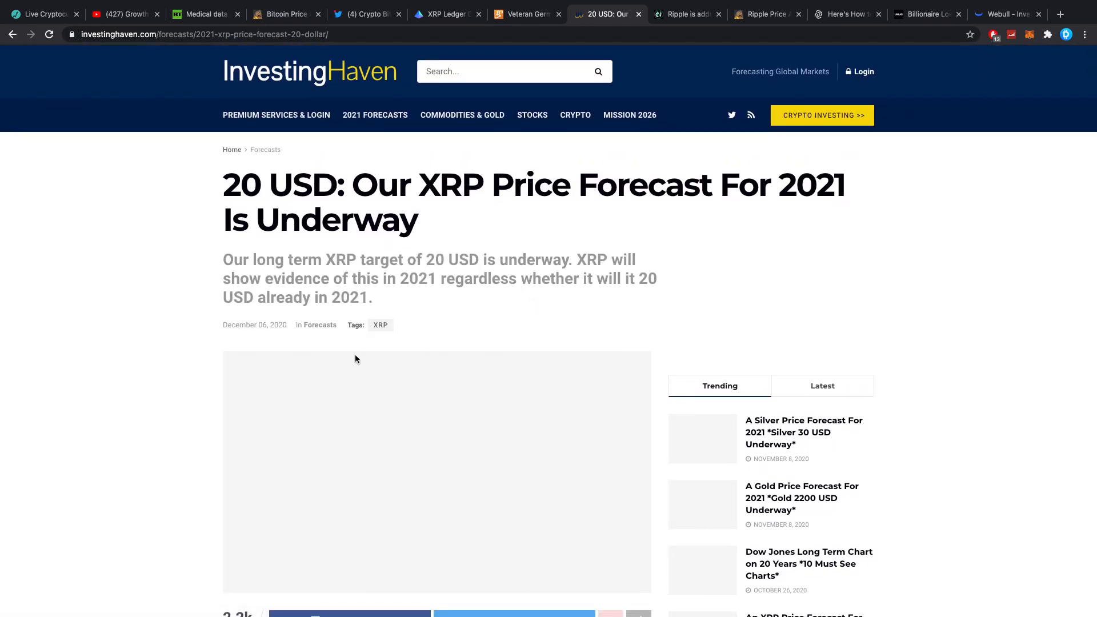
scroll("down", 3)
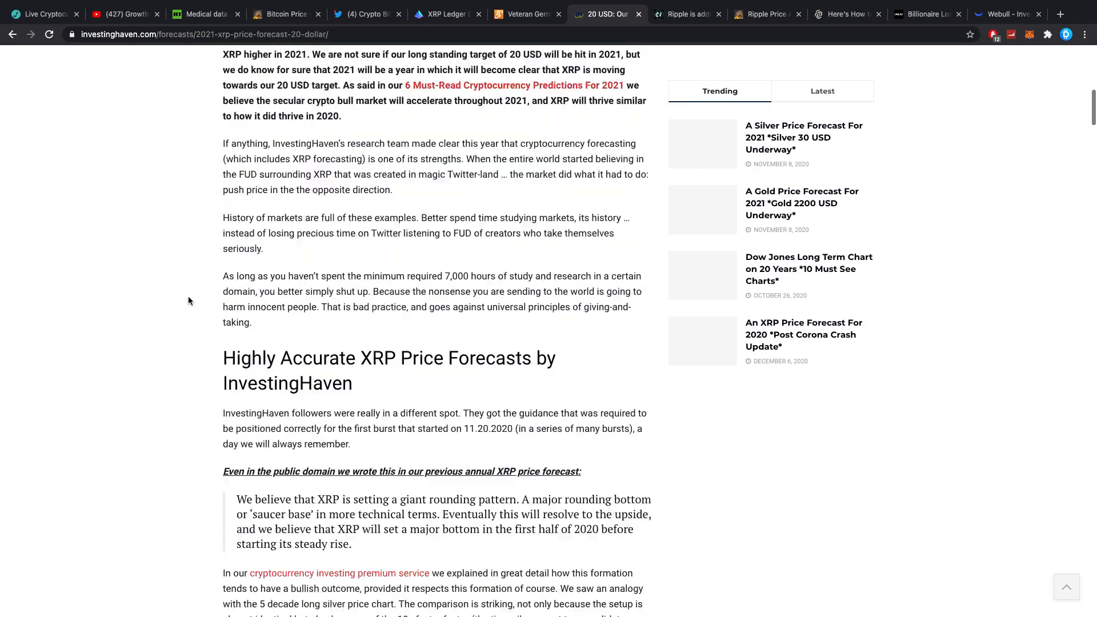
scroll("down", 3)
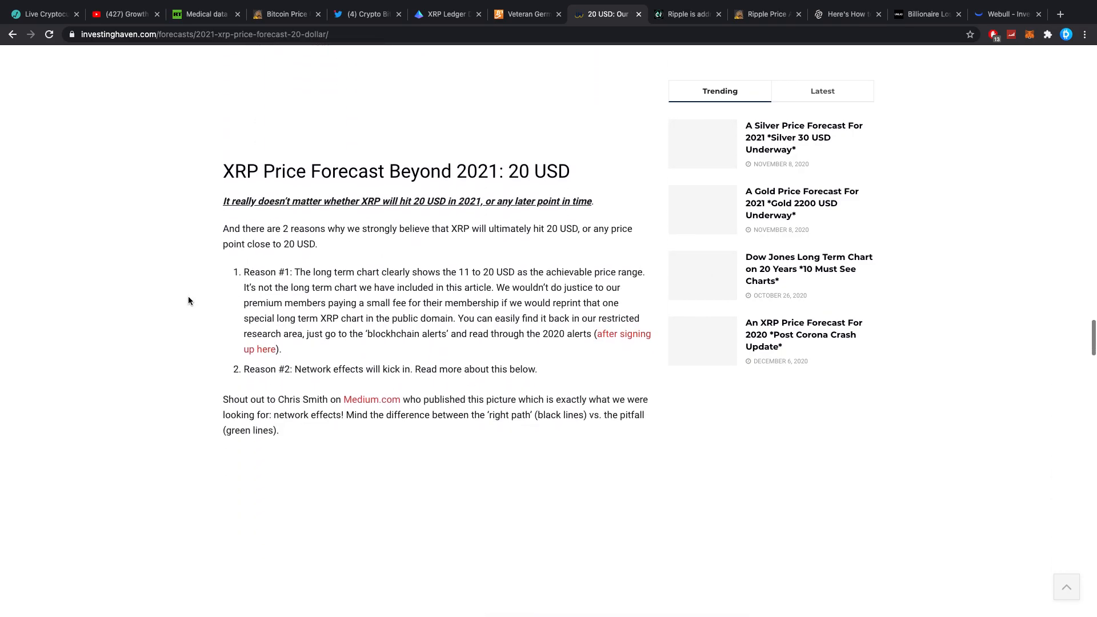
scroll("down", 3)
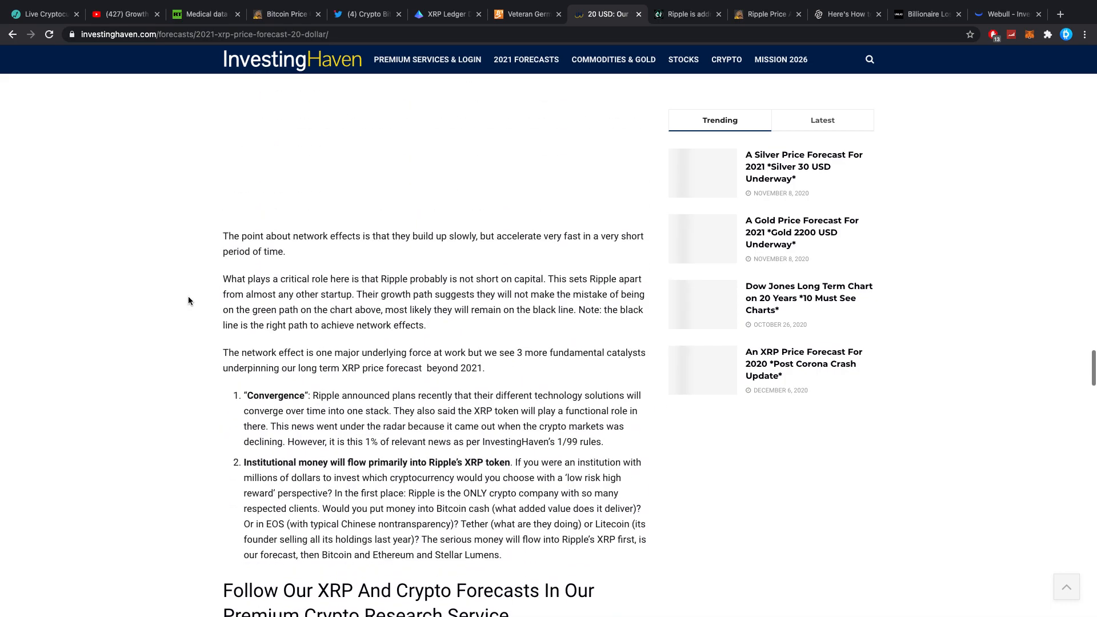
scroll("down", 3)
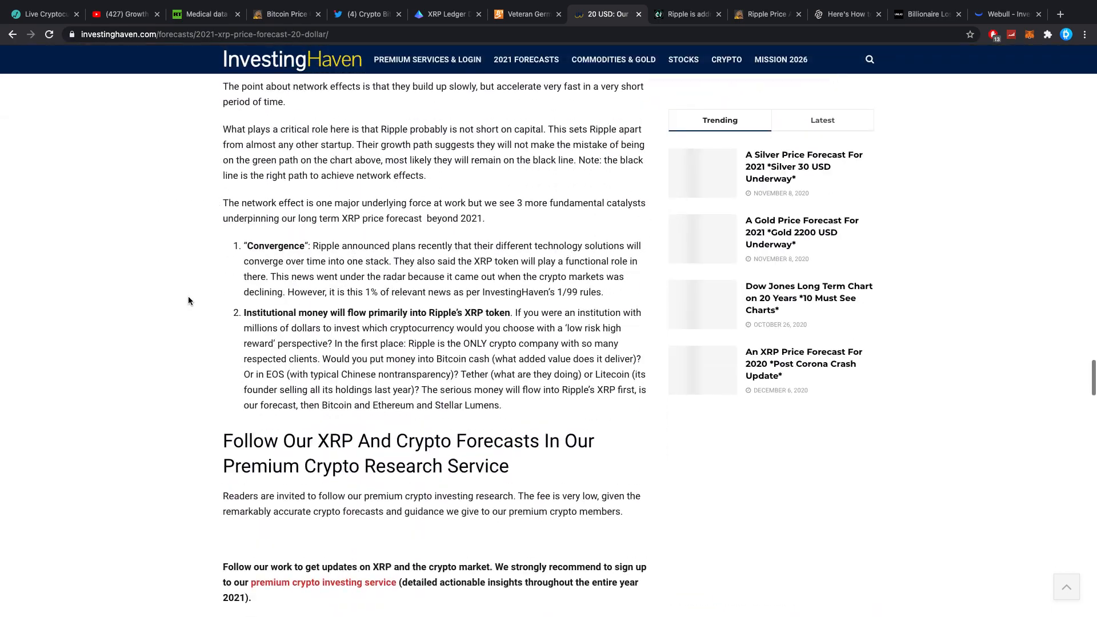
scroll("down", 3)
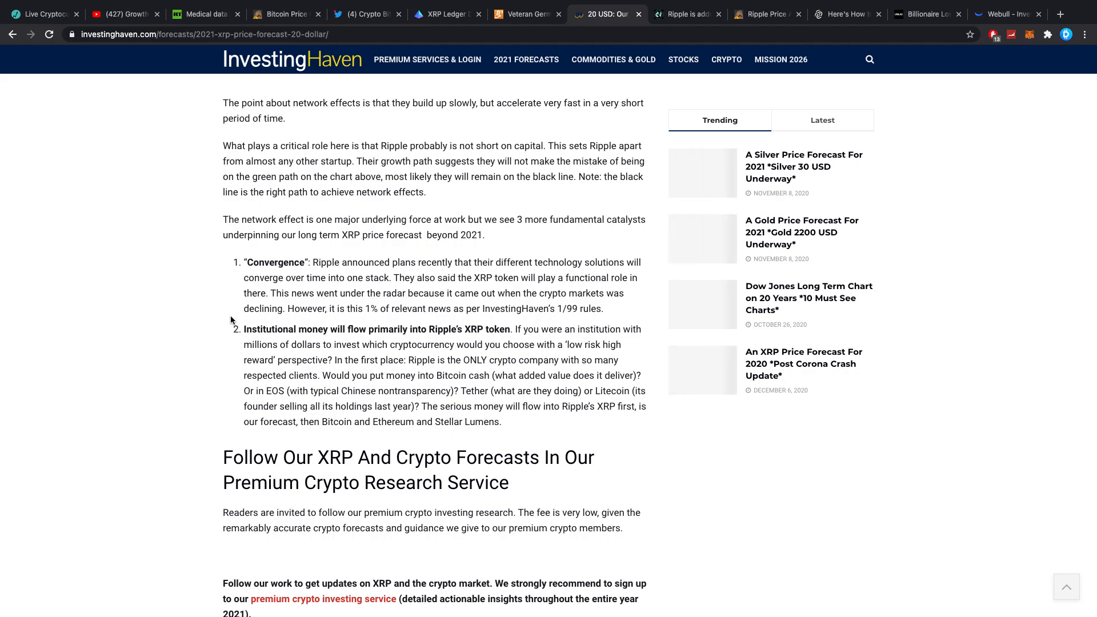
Step: Check the BTC, ETH and XRP prices in the Live Coin Watch table
left_click(42, 13)
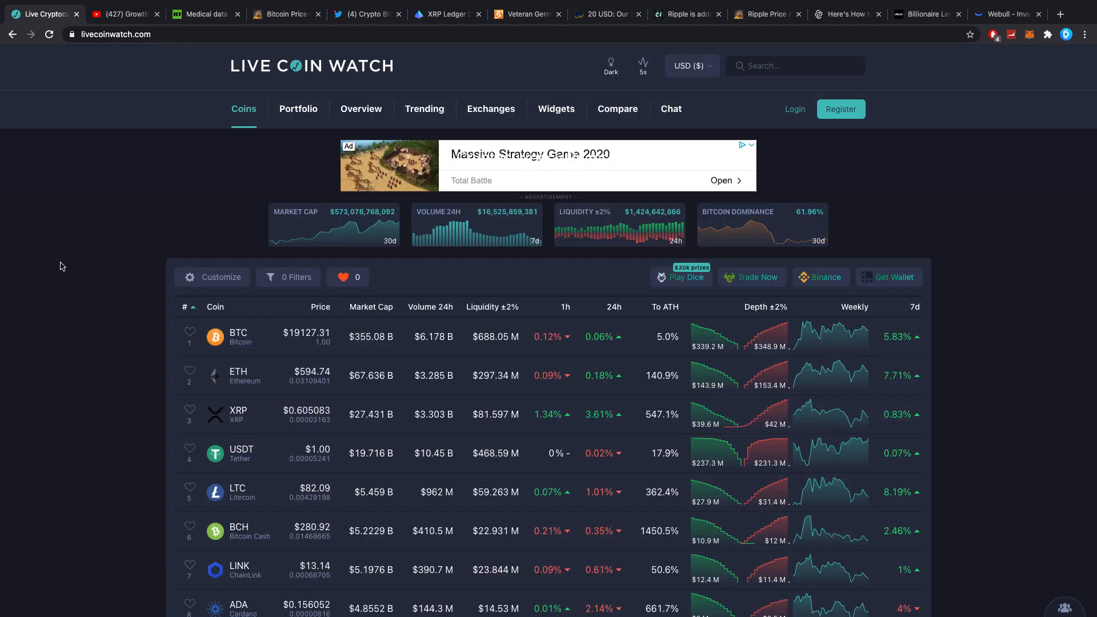
mouse_move(348, 427)
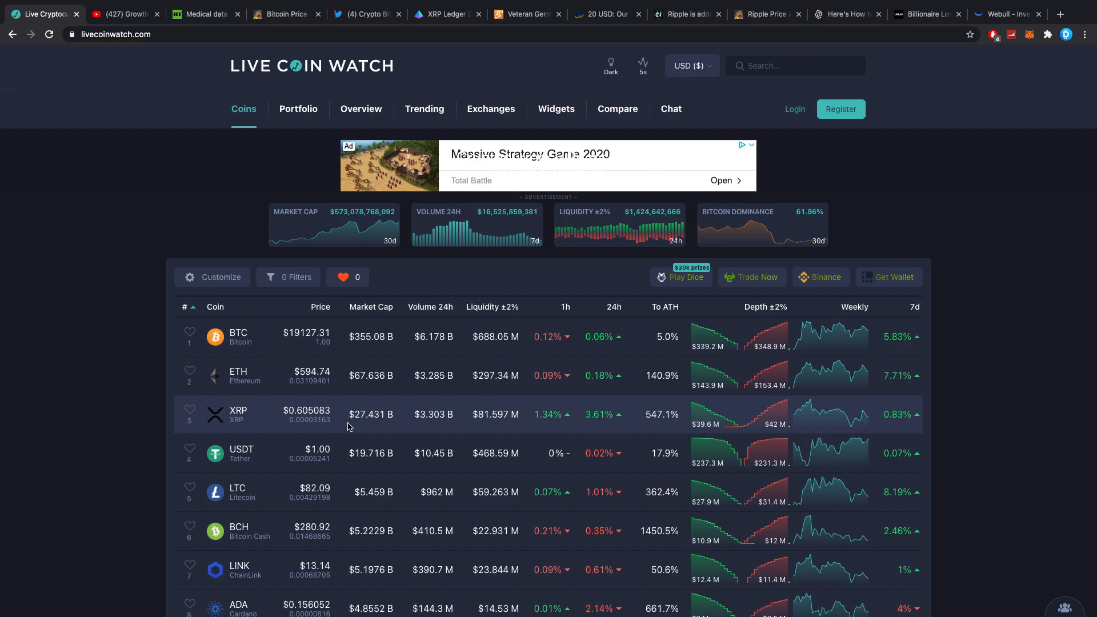
mouse_move(364, 418)
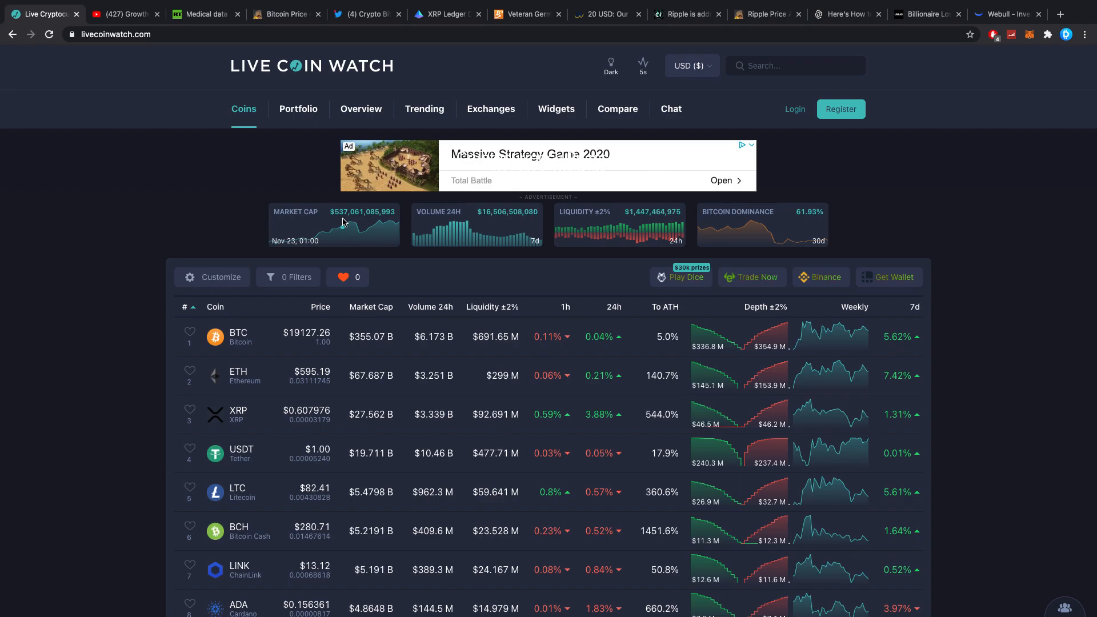
left_click(642, 65)
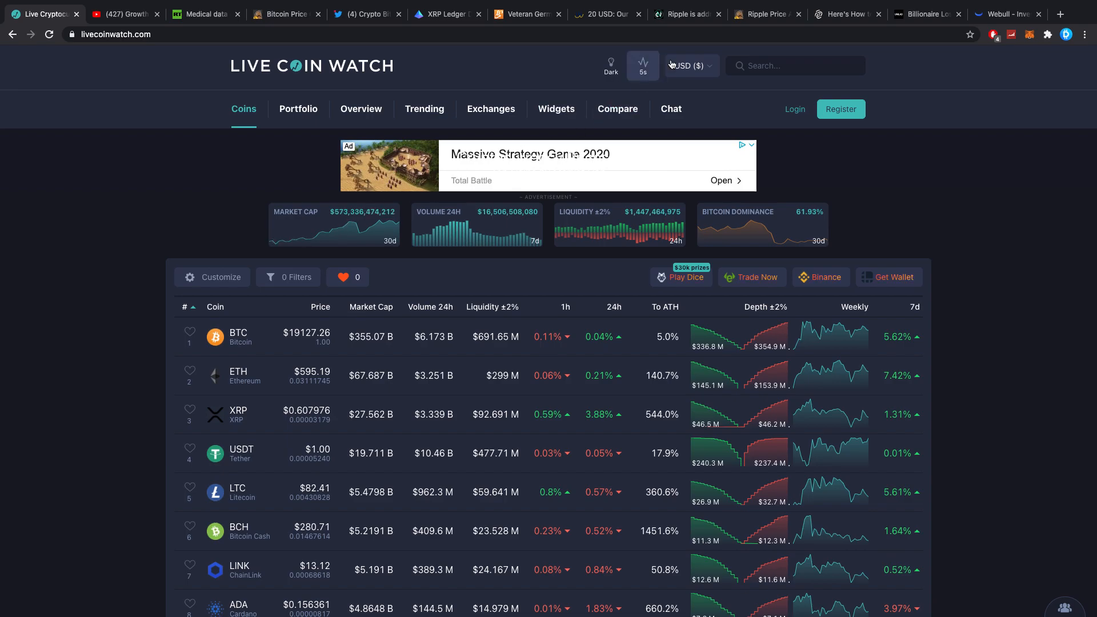
left_click(686, 14)
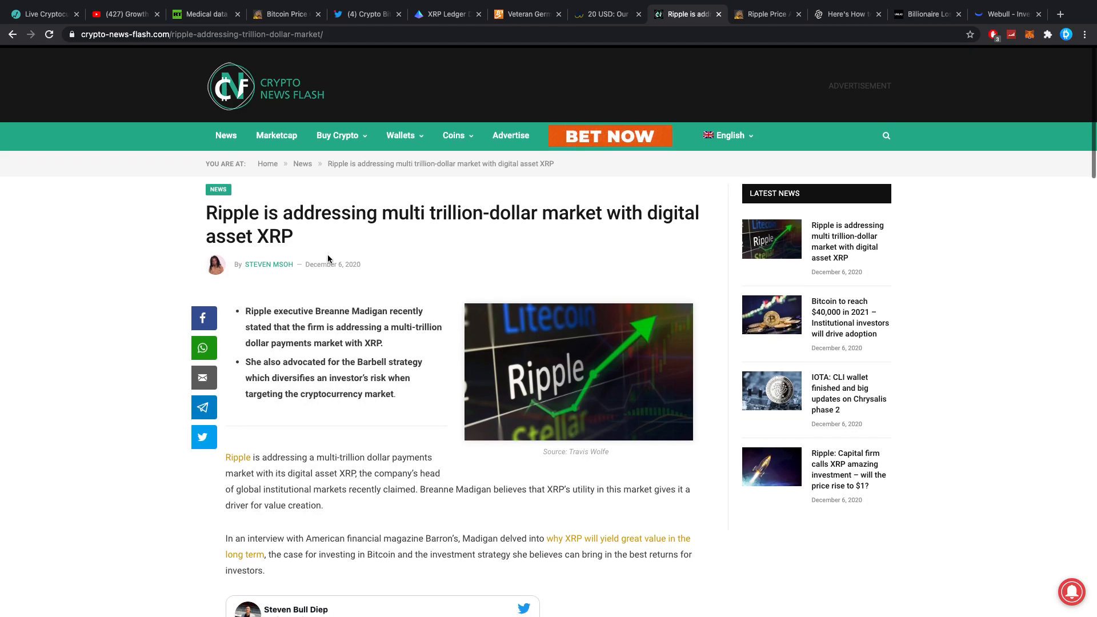
Step: Read the Ripple XRP article past the embedded tweet to Madigan's newcomer advice and Bitcoin-versus-gold remarks
scroll("down", 3)
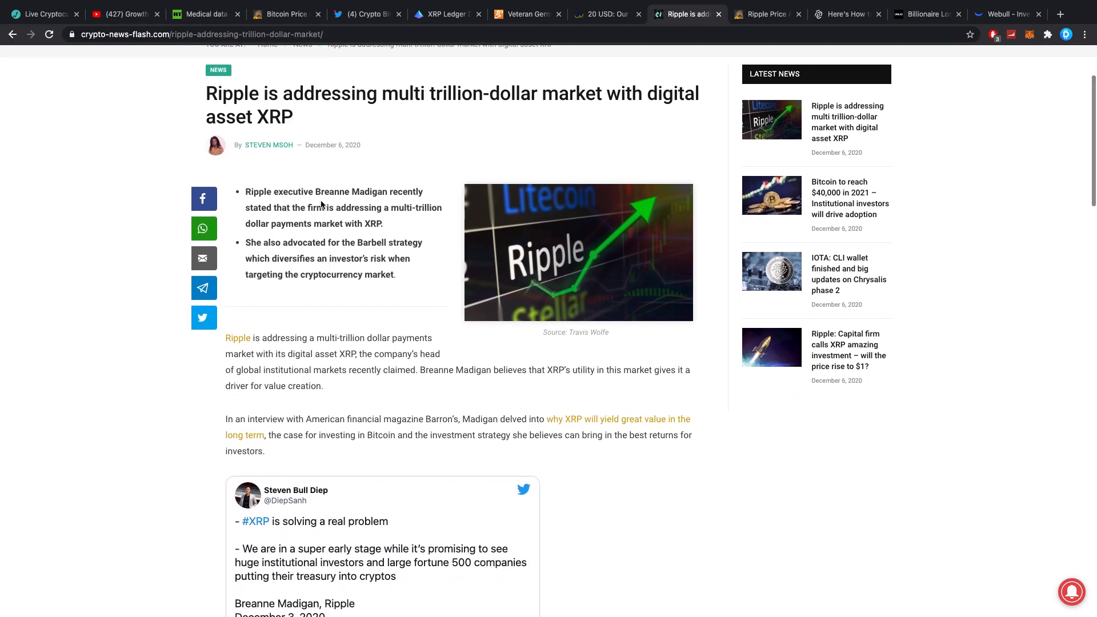
scroll("down", 3)
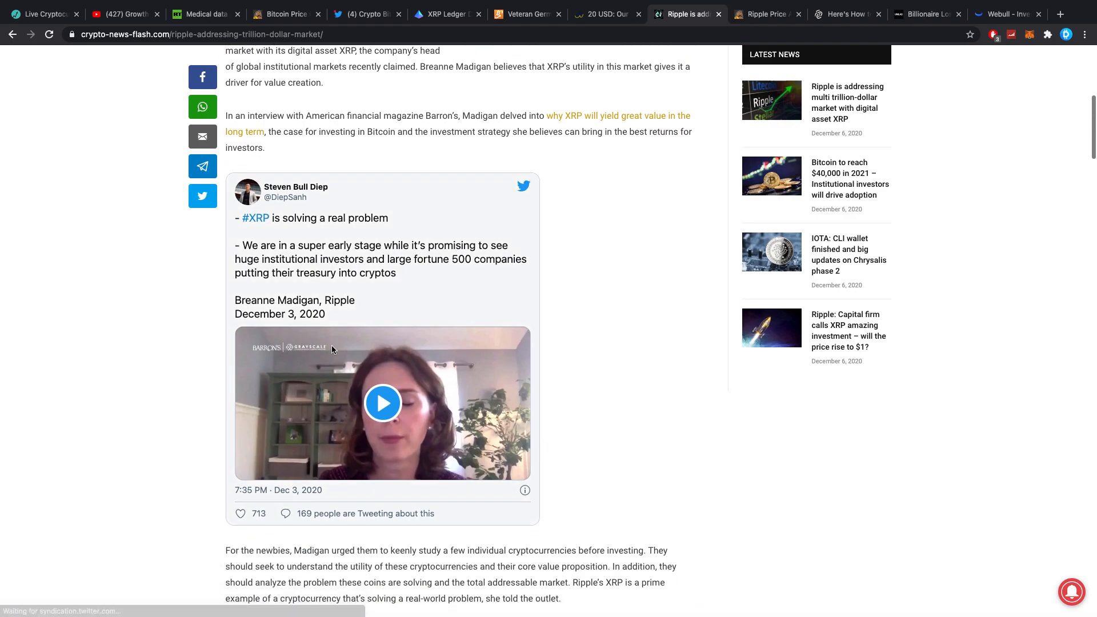
left_click(383, 403)
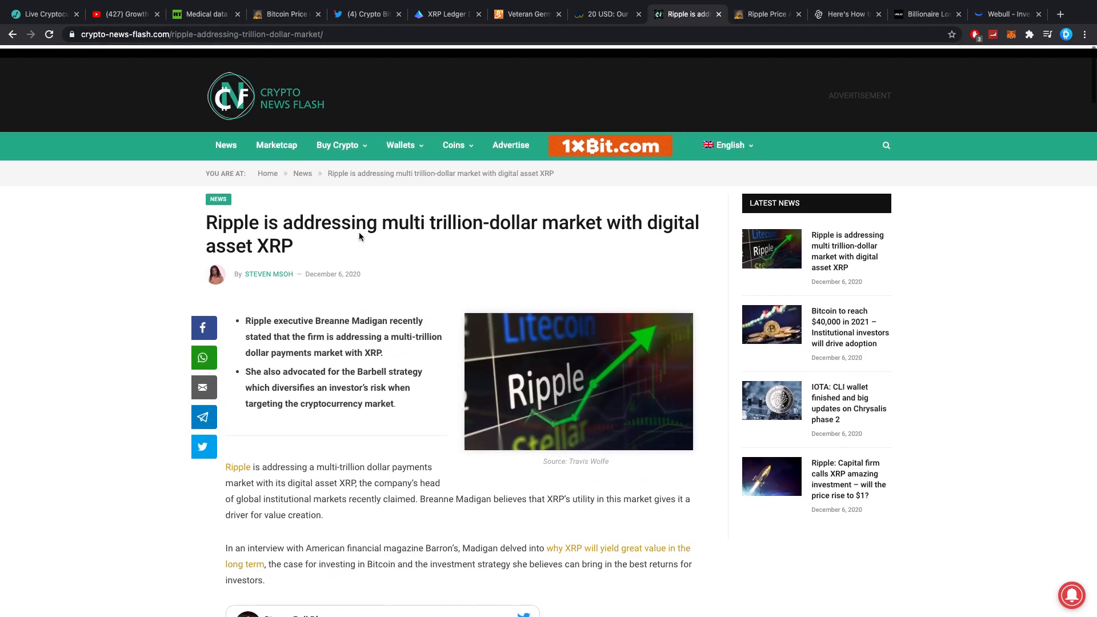
scroll("down", 3)
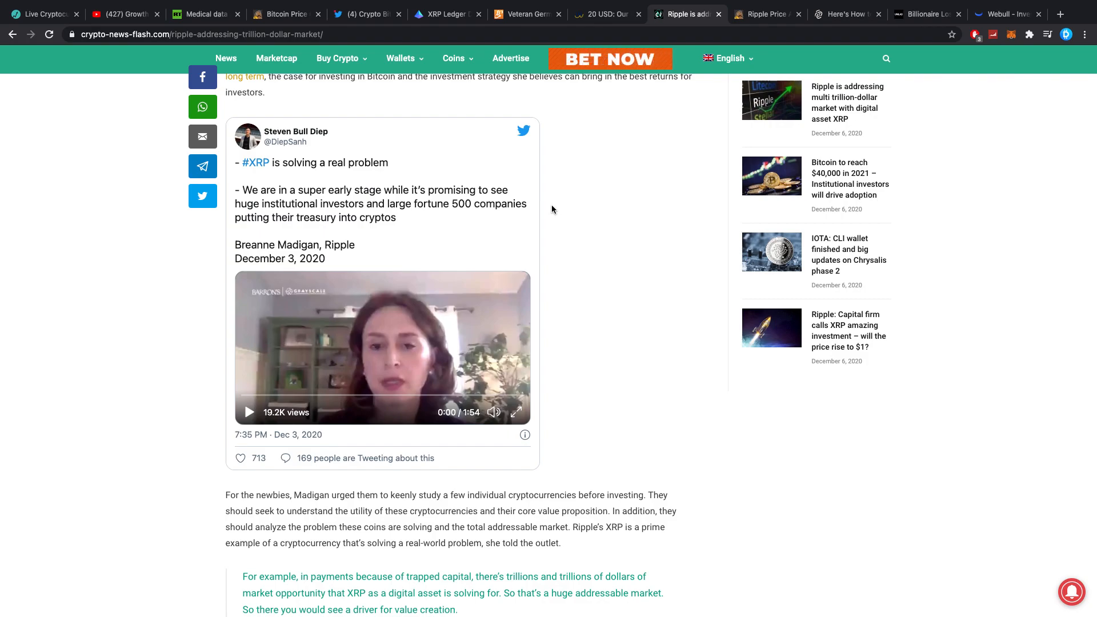
scroll("down", 3)
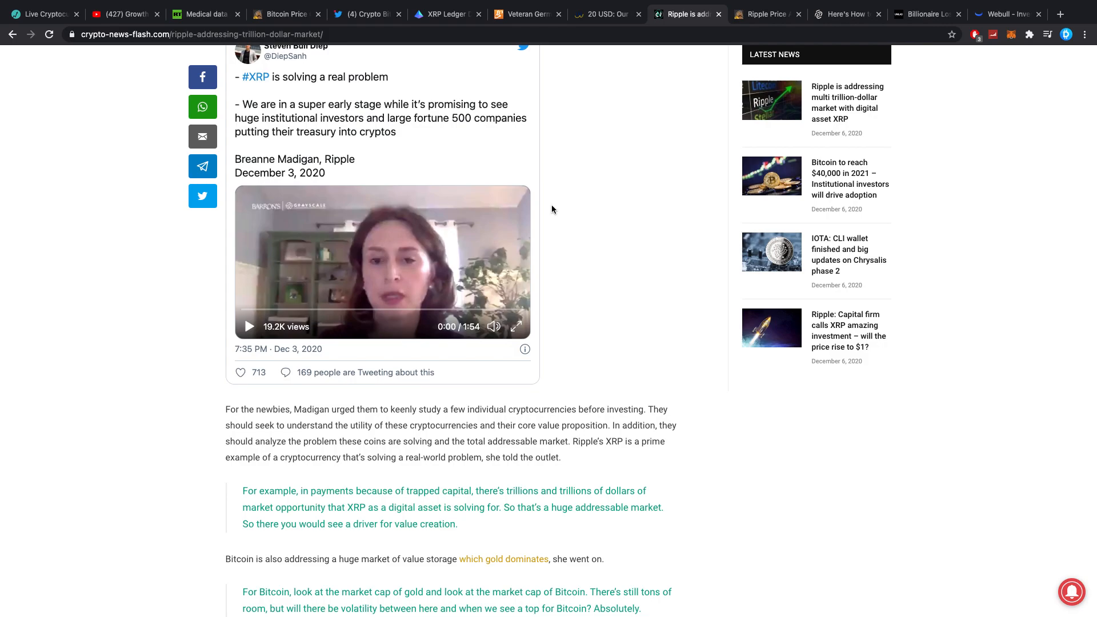
mouse_move(754, 31)
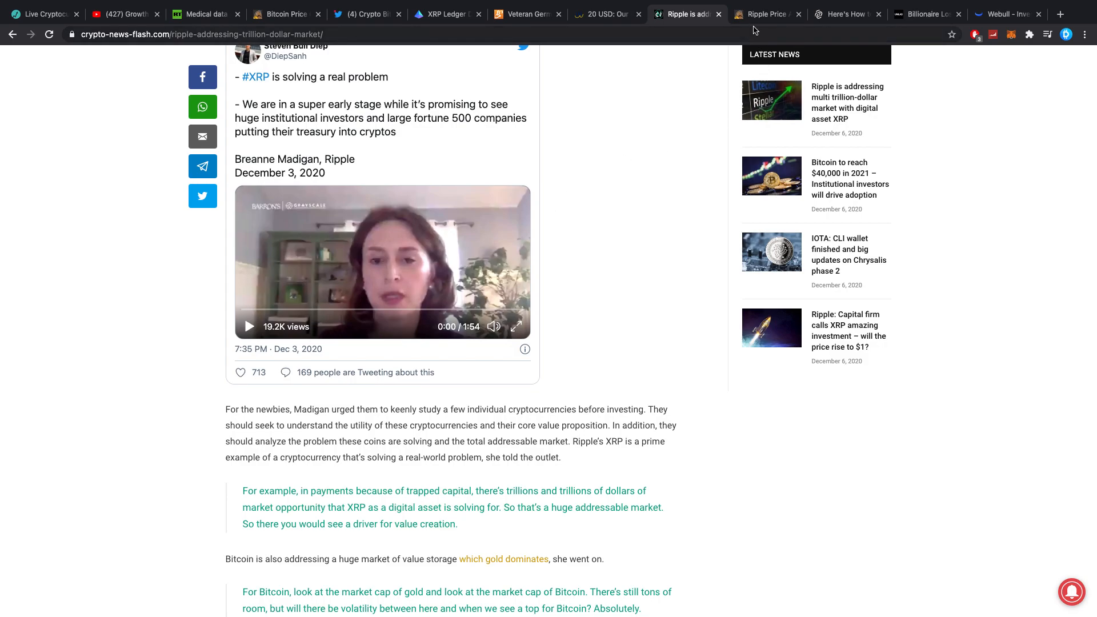
mouse_move(637, 68)
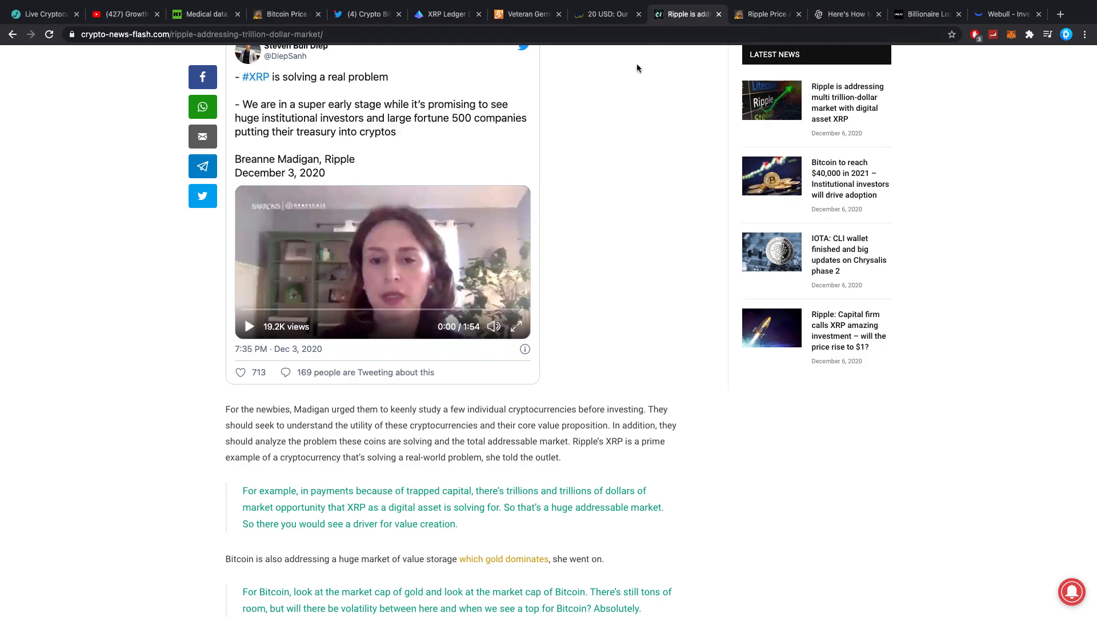
Step: Switch to the Webull tab showing its zero-commission investing homepage
left_click(1007, 13)
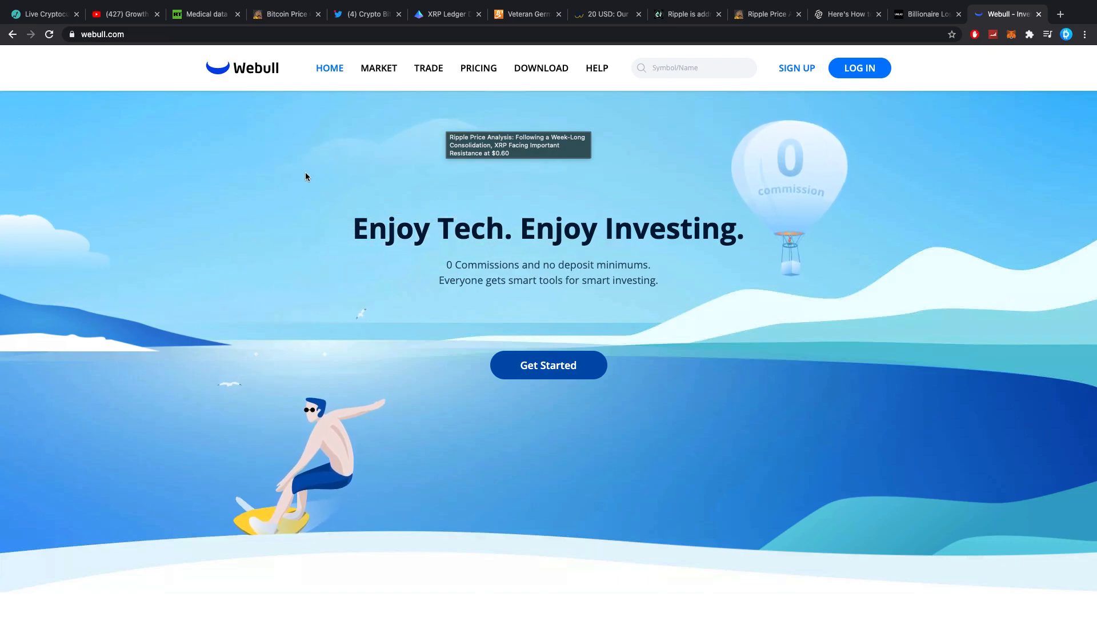
mouse_move(285, 167)
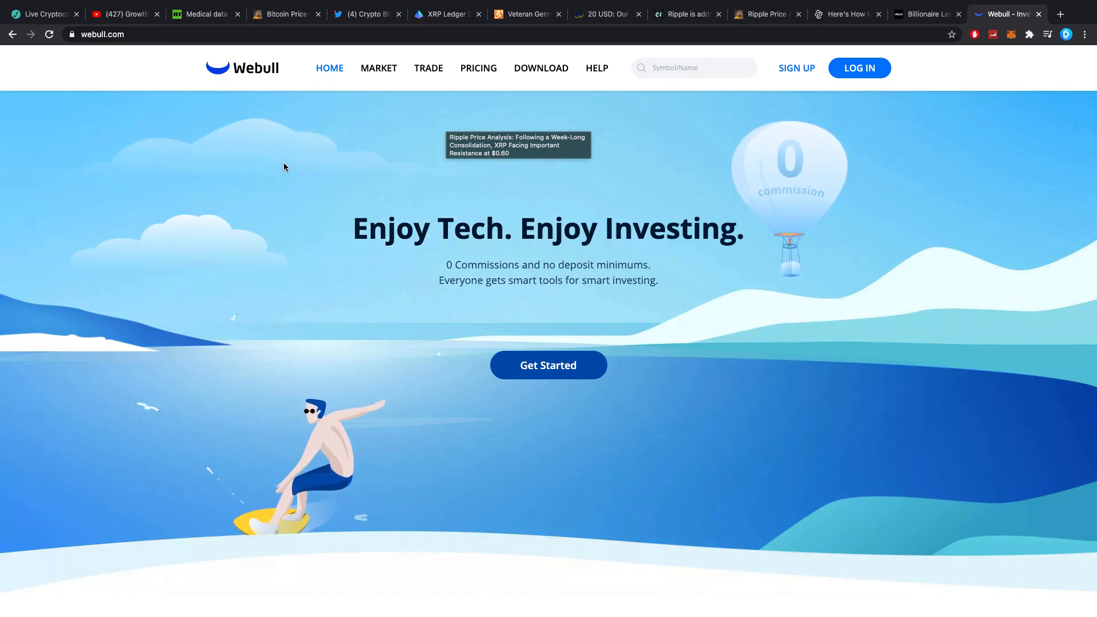